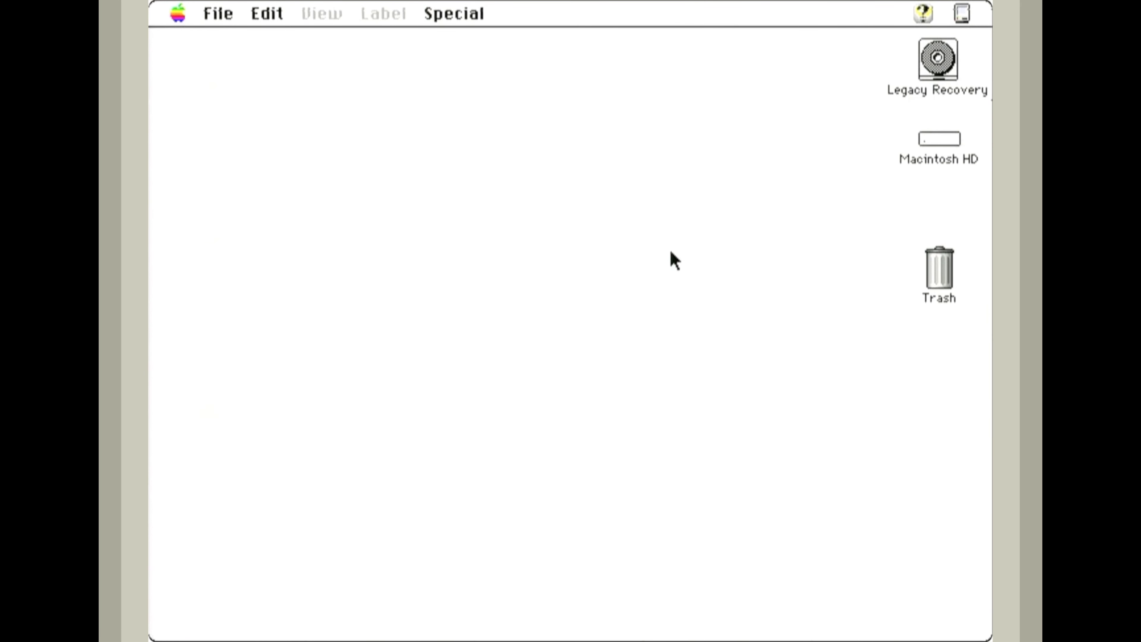
{"action": "mouse_move", "coordinate": [830, 173]}
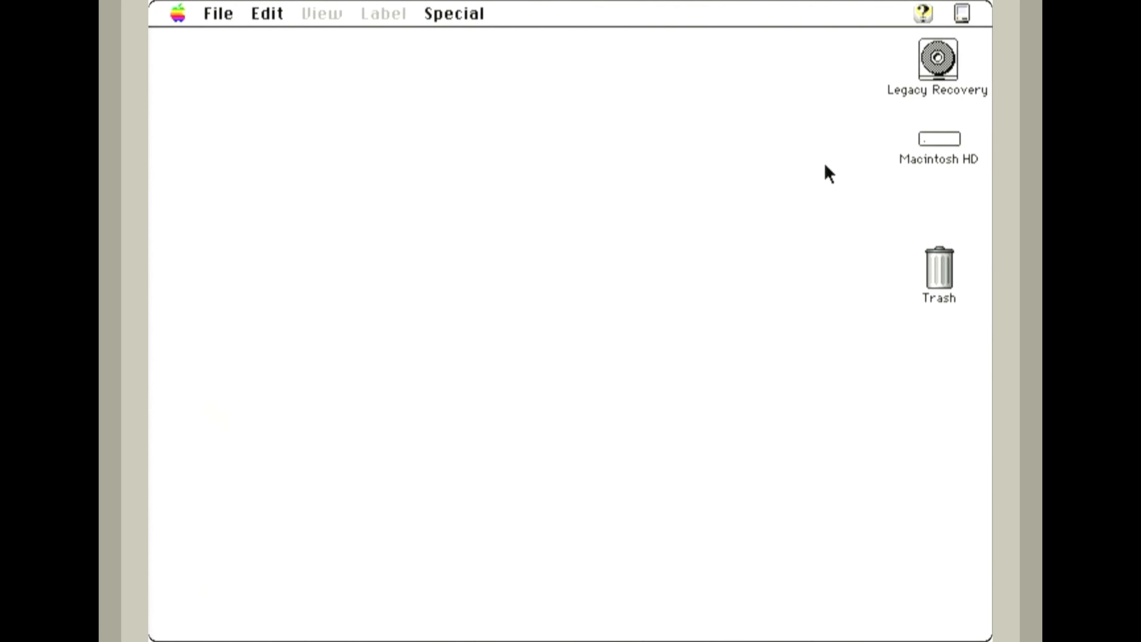
View Macintosh HD briefly, then open the Legacy Recovery disk to its 13 folders
{"action": "double_click", "coordinate": [938, 139]}
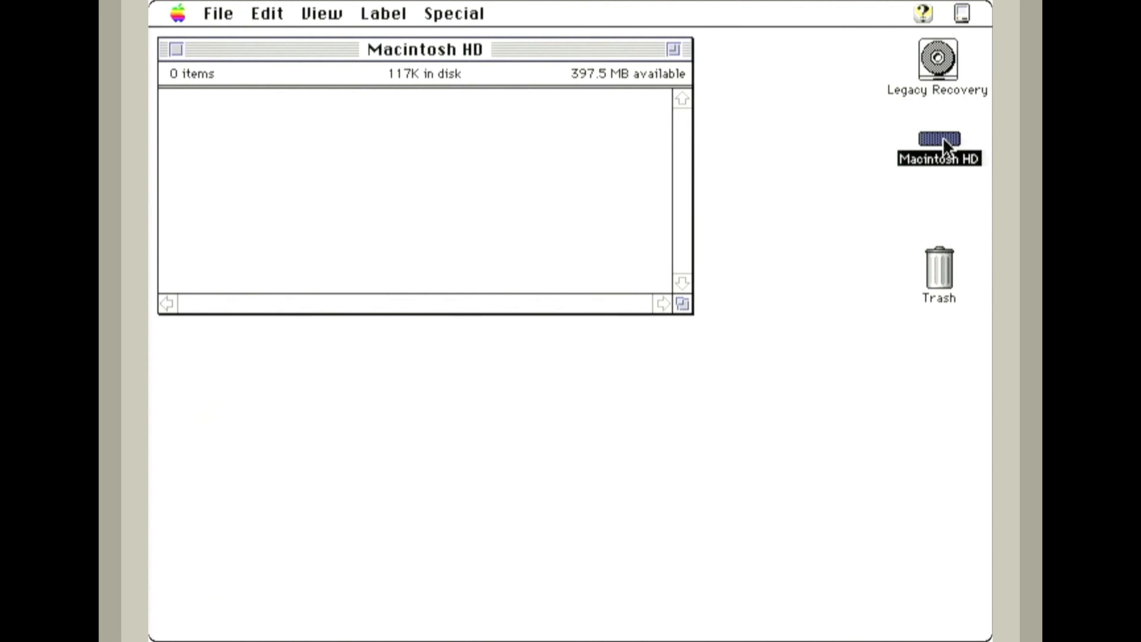
{"action": "mouse_move", "coordinate": [425, 150]}
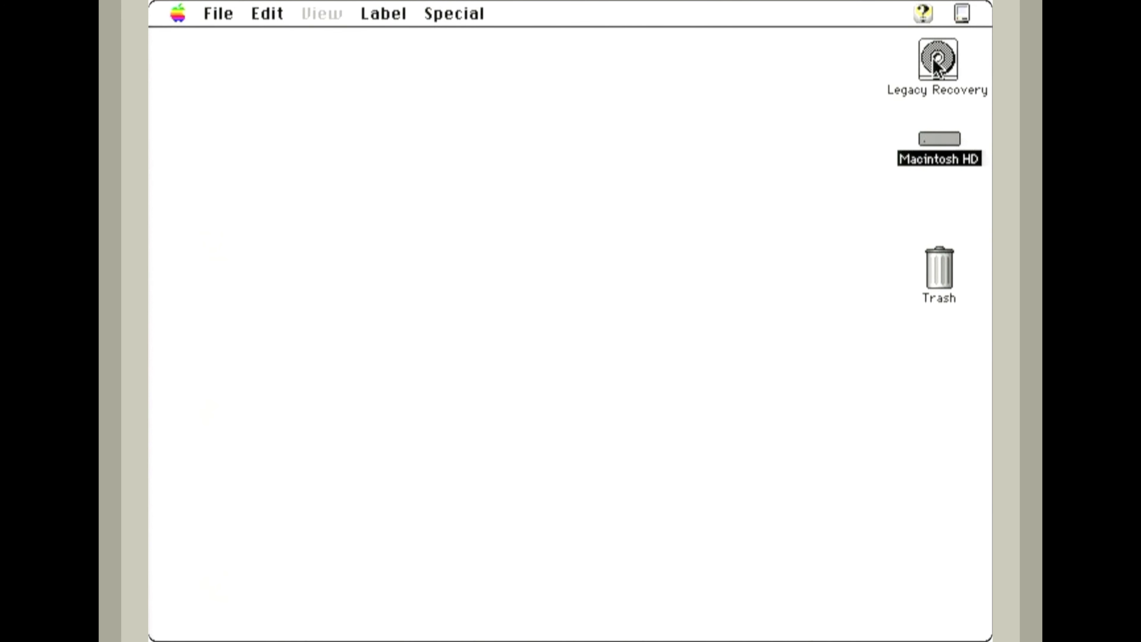
{"action": "double_click", "coordinate": [938, 59]}
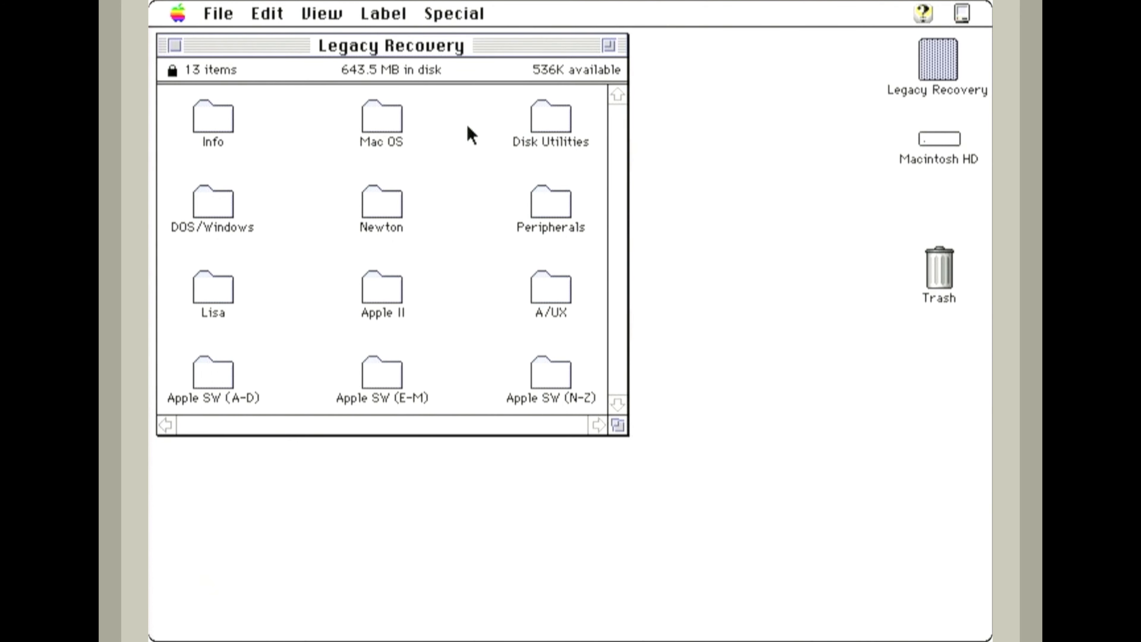
Open Mac OS > System 7.0.1 and select the Net Install.scr script
{"action": "left_click", "coordinate": [938, 59]}
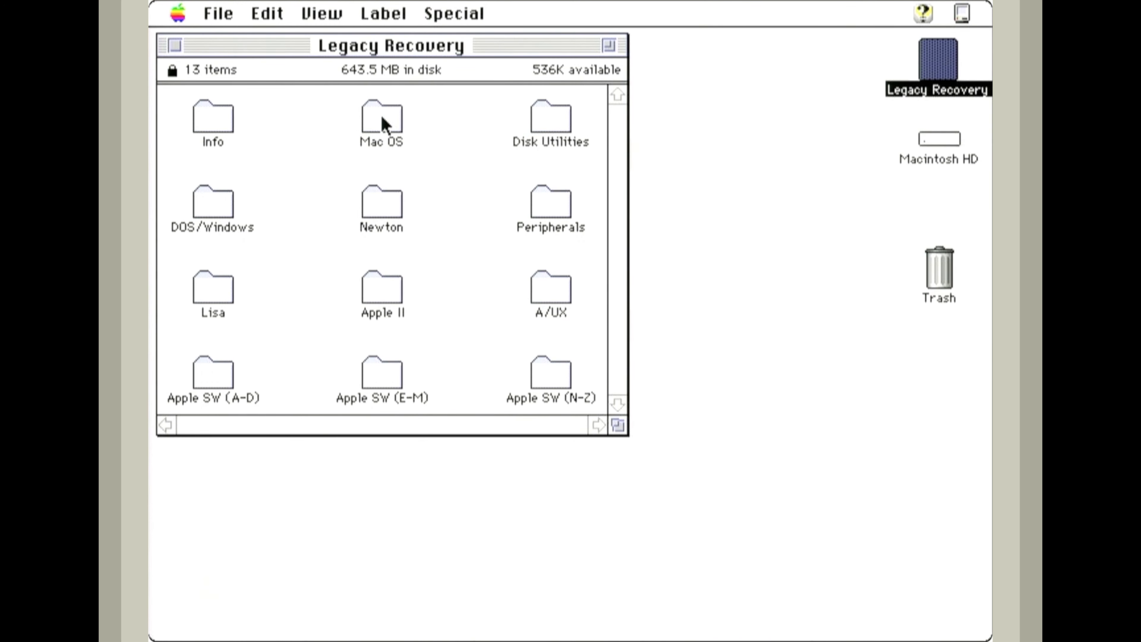
{"action": "double_click", "coordinate": [382, 120]}
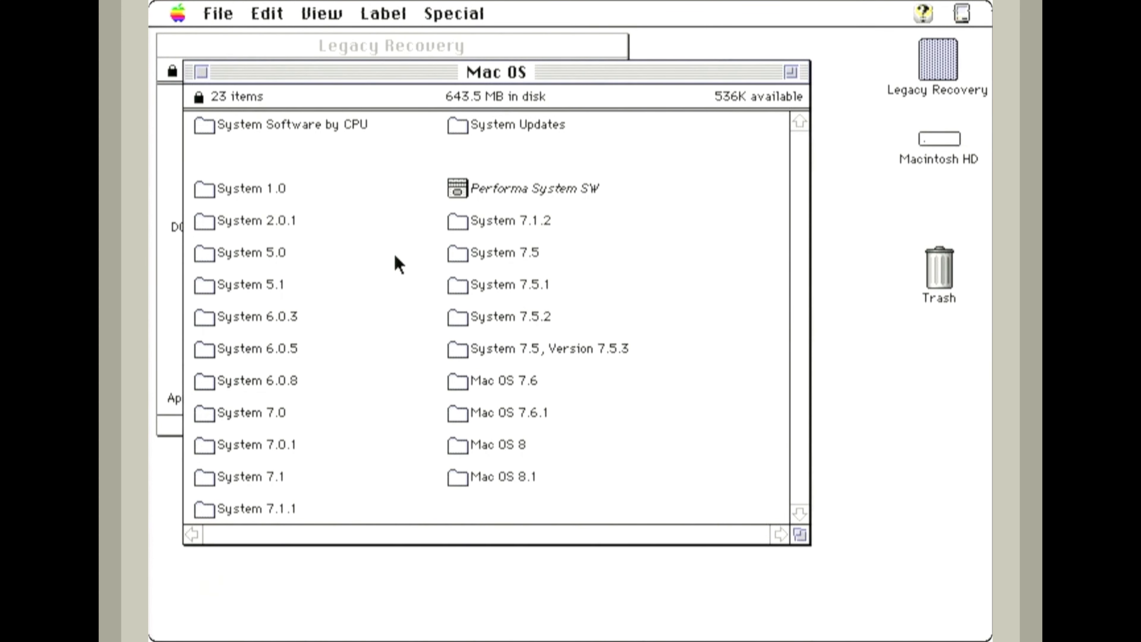
{"action": "mouse_move", "coordinate": [271, 415]}
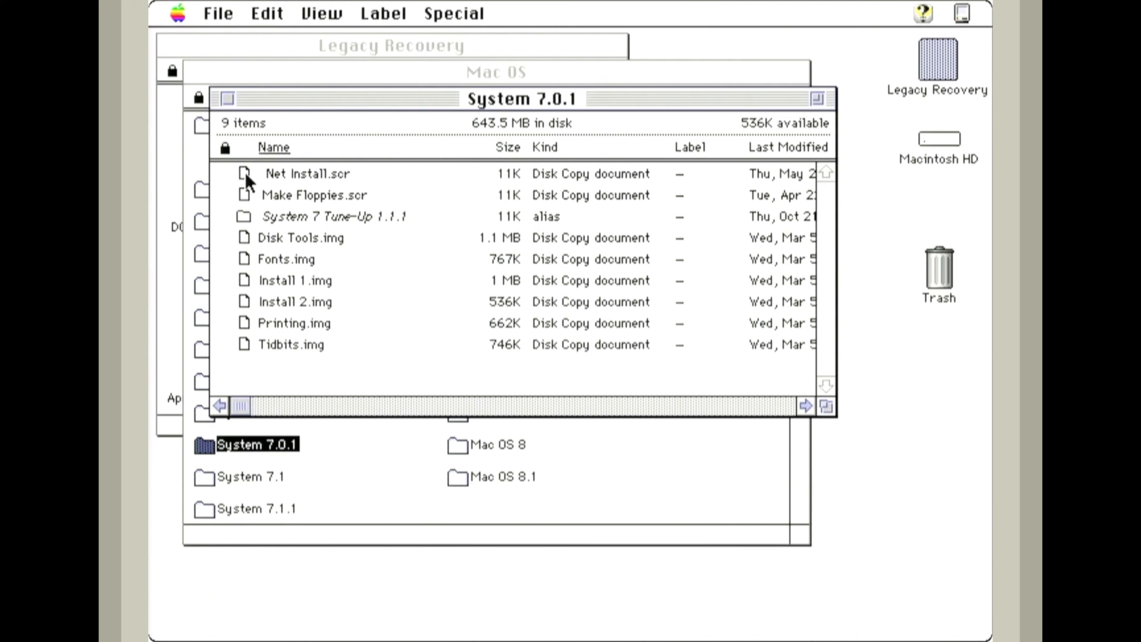
{"action": "left_click", "coordinate": [308, 173]}
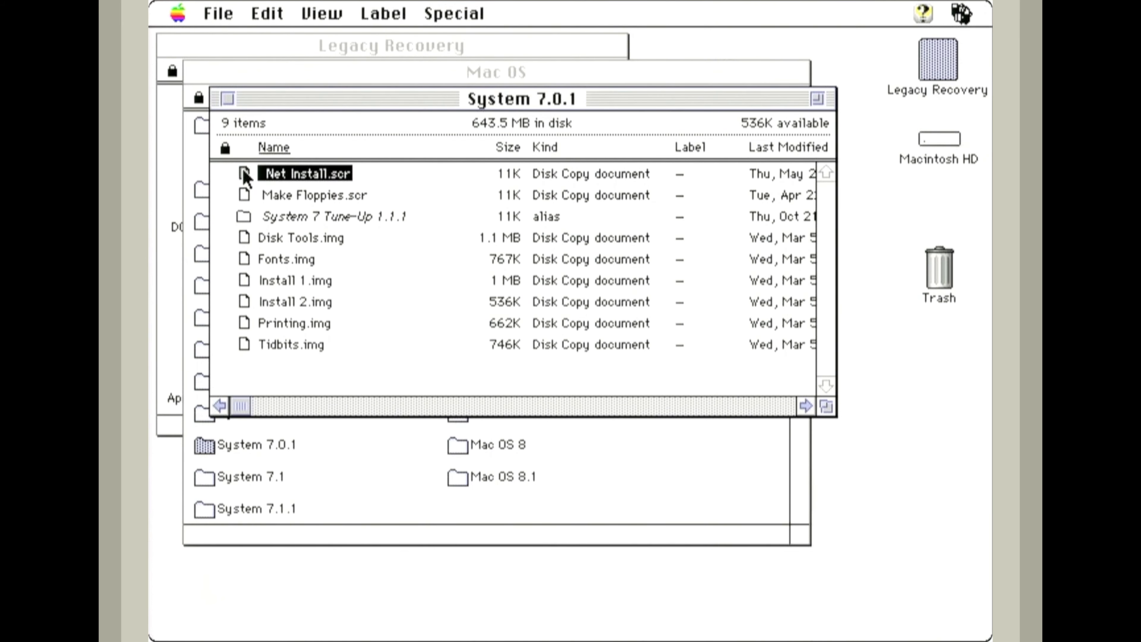
Run Net Install.scr and agree to the Disk Copy license so the Installer launches
{"action": "double_click", "coordinate": [305, 173]}
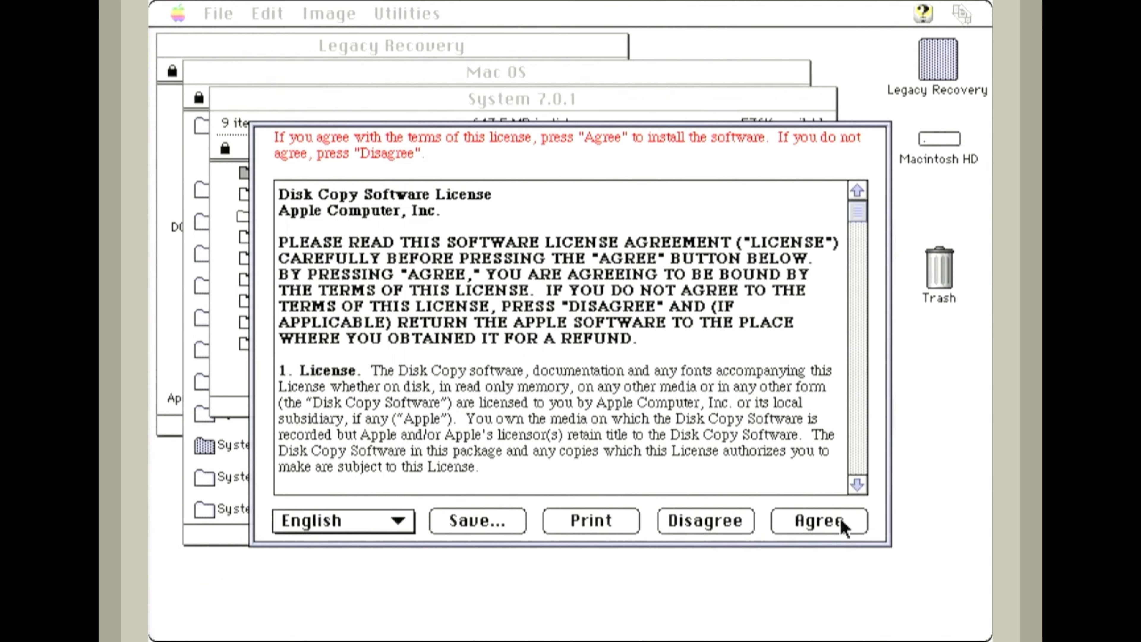
{"action": "left_click", "coordinate": [818, 519]}
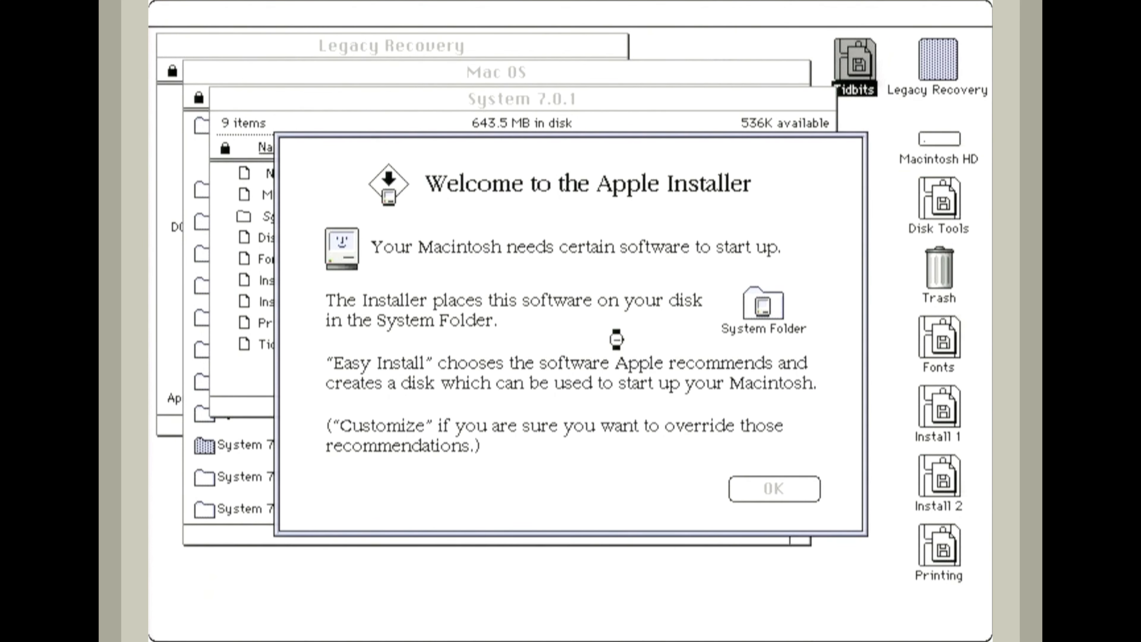
Dismiss the welcome screen, glance at Customize, and return to Easy Install for Macintosh HD
{"action": "left_click", "coordinate": [774, 490]}
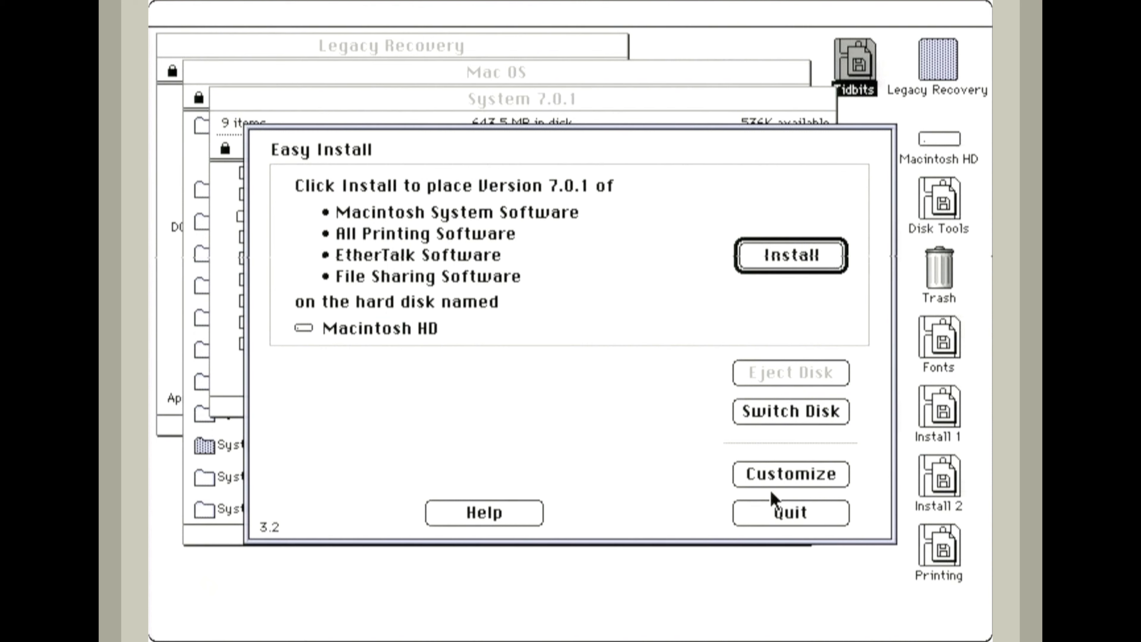
{"action": "mouse_move", "coordinate": [564, 192]}
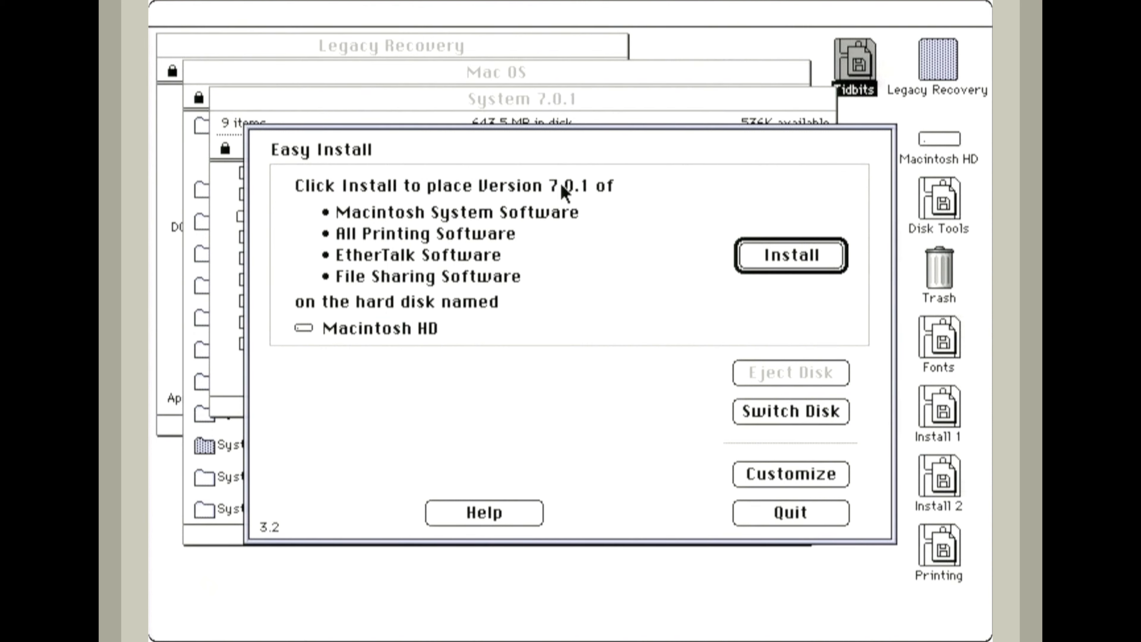
{"action": "mouse_move", "coordinate": [370, 360]}
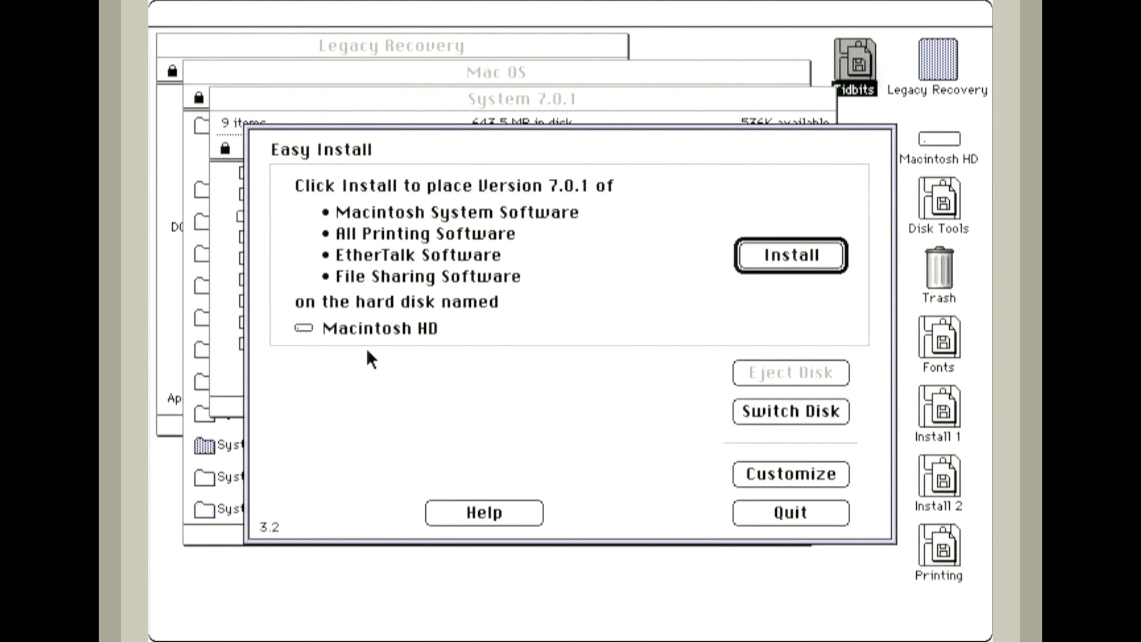
{"action": "left_click", "coordinate": [791, 473]}
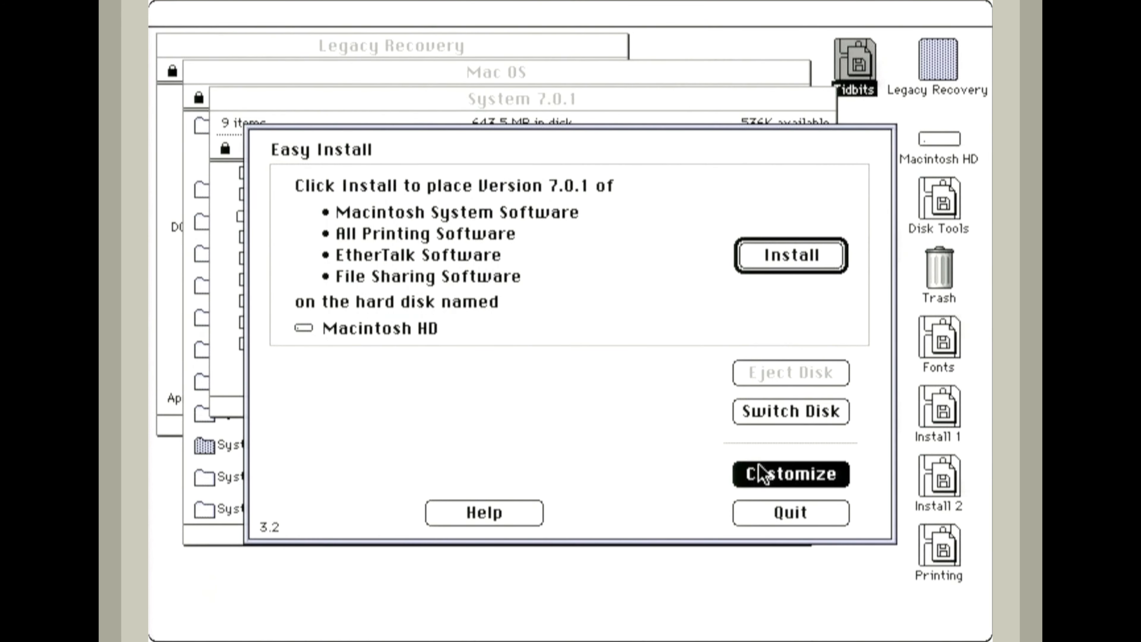
{"action": "left_click", "coordinate": [791, 474]}
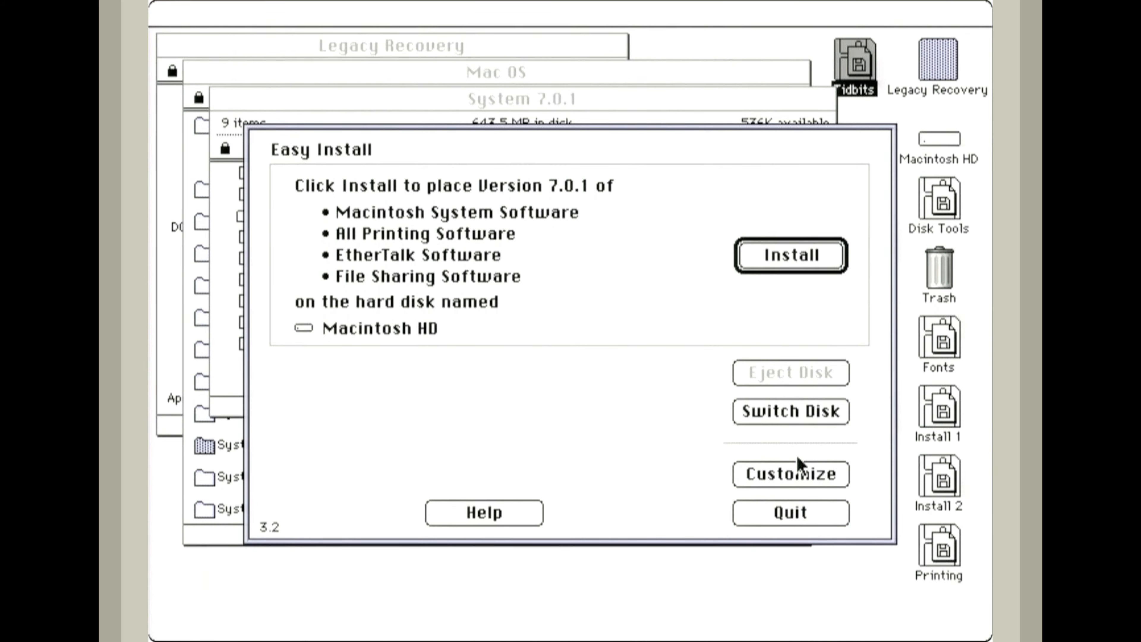
{"action": "left_click", "coordinate": [790, 255]}
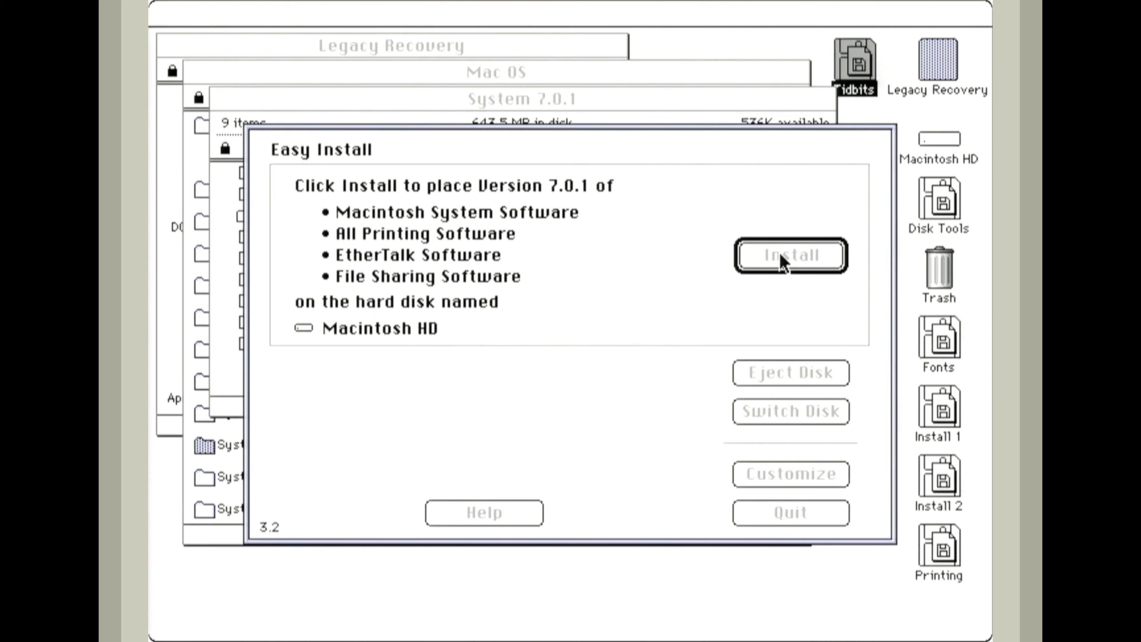
Install System 7.0.1 onto Macintosh HD, quit on success, and close the Legacy Recovery window
{"action": "left_click", "coordinate": [790, 255]}
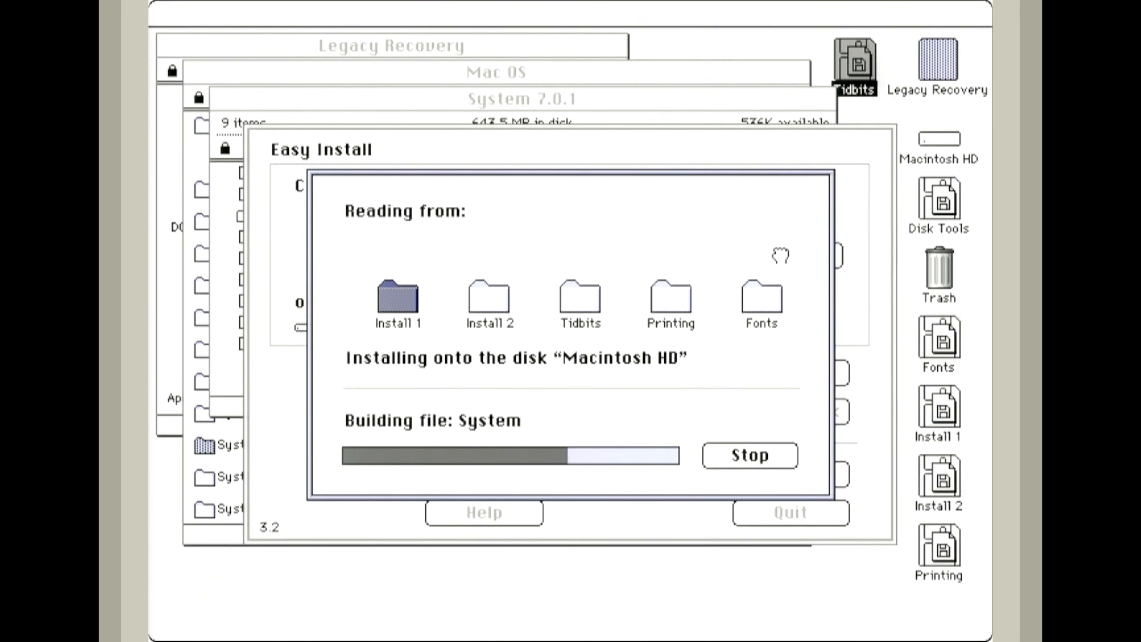
{"action": "mouse_move", "coordinate": [779, 250]}
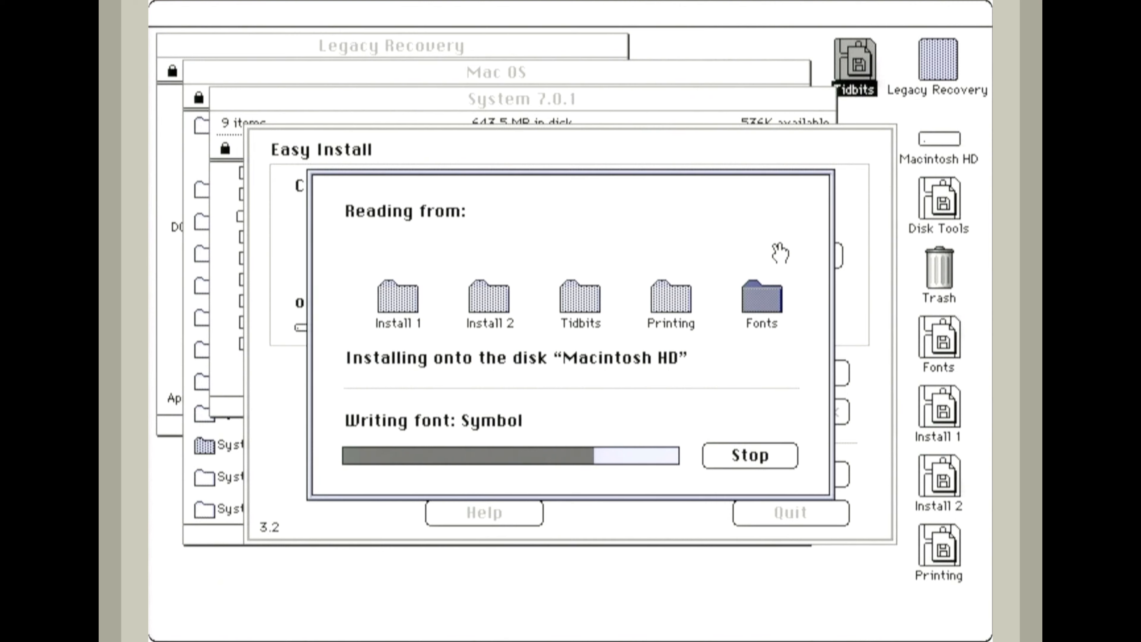
{"action": "mouse_move", "coordinate": [781, 251]}
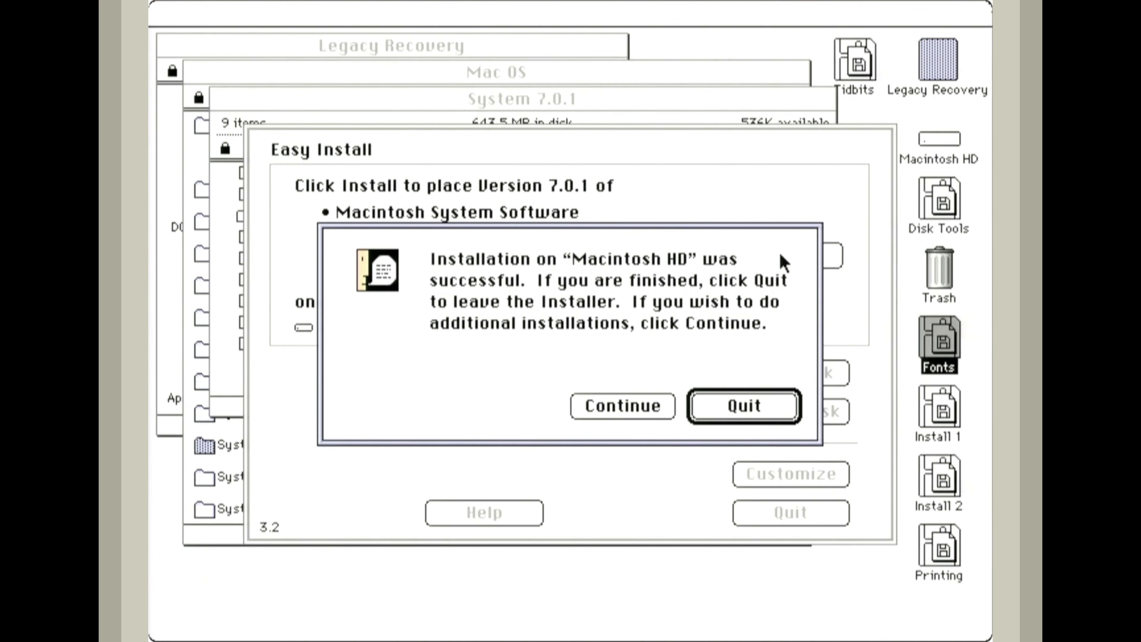
{"action": "left_click", "coordinate": [742, 406]}
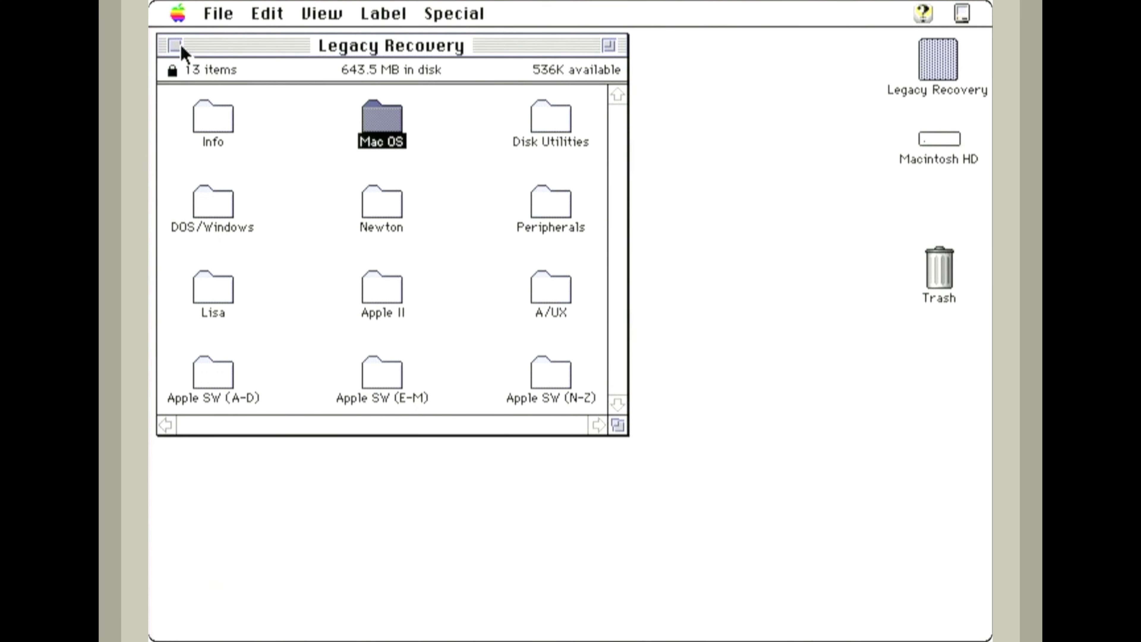
{"action": "left_click", "coordinate": [173, 46]}
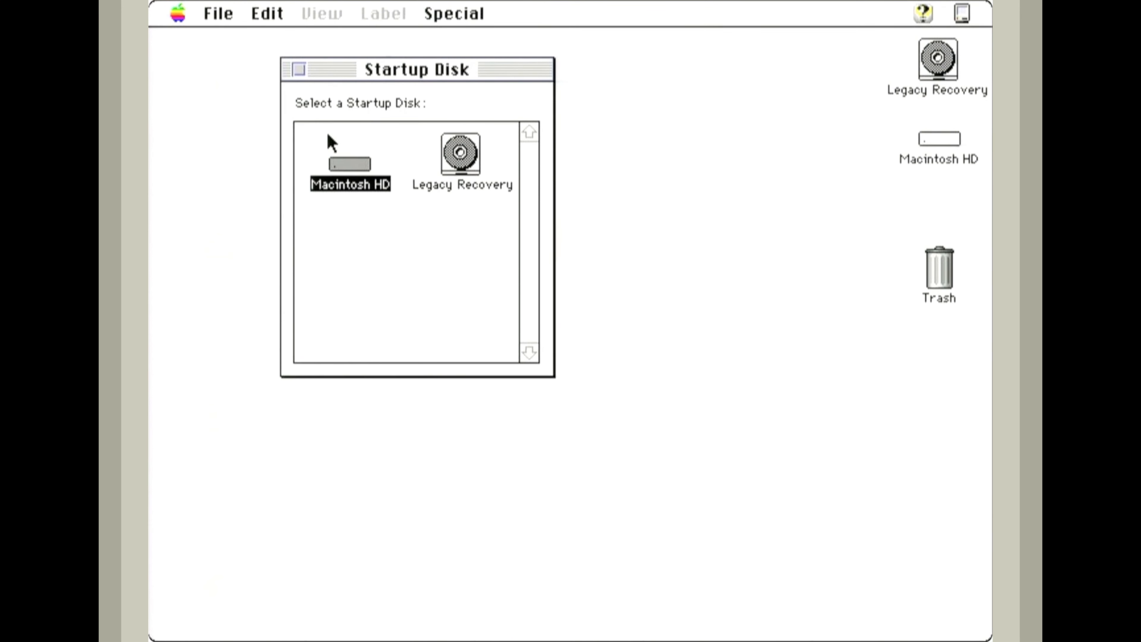
Close the Startup Disk panel with Macintosh HD chosen and restart via Special > Restart
{"action": "left_click", "coordinate": [298, 69]}
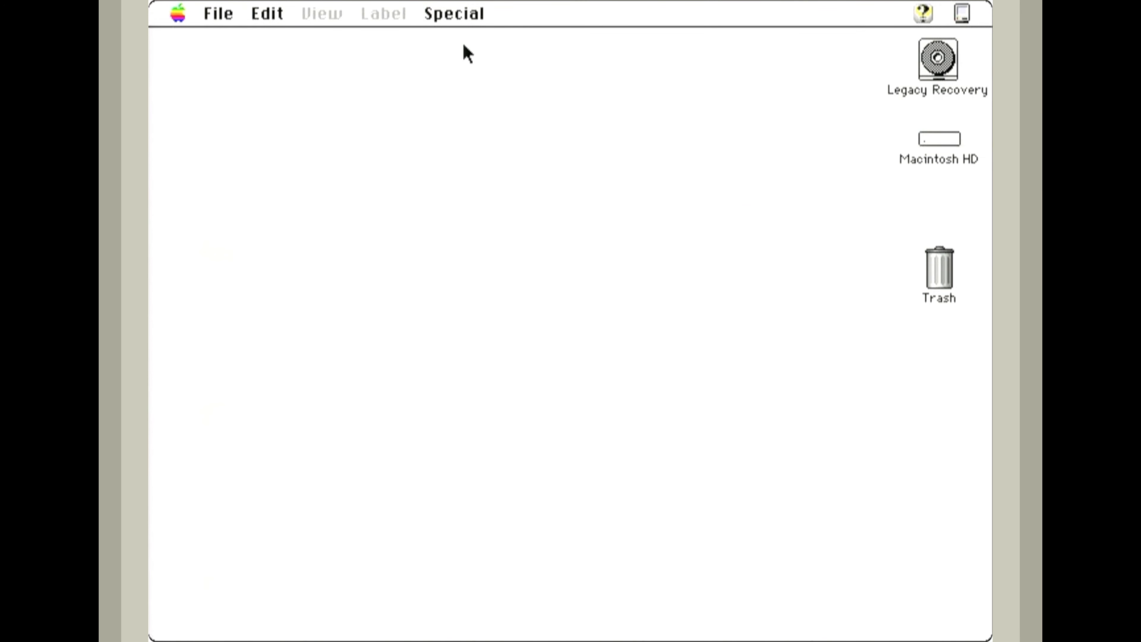
{"action": "left_click", "coordinate": [454, 13]}
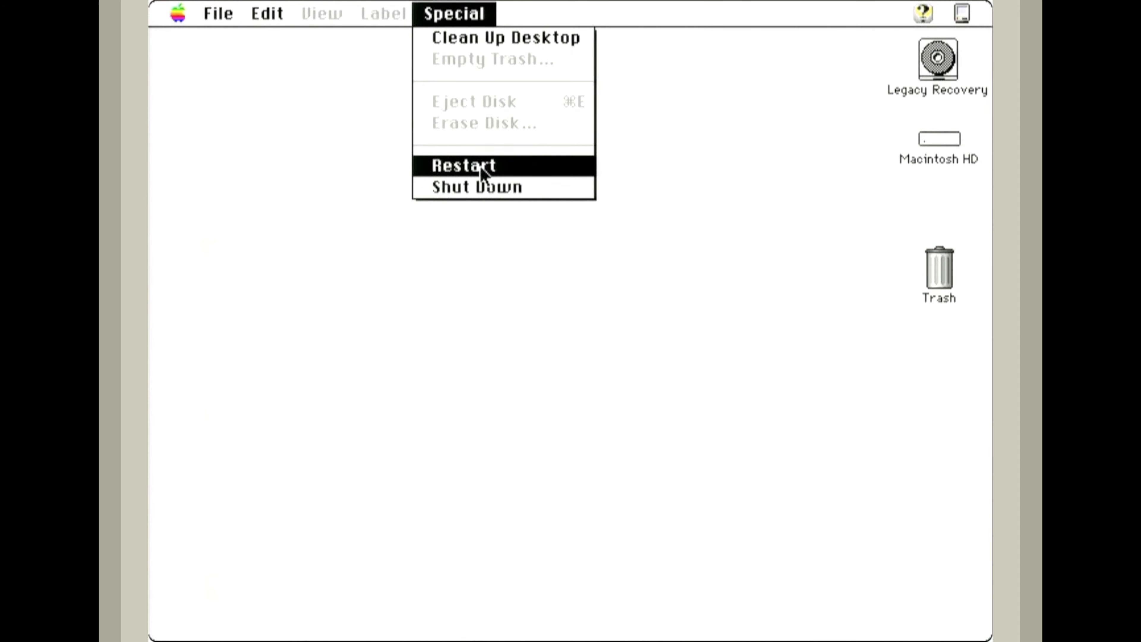
{"action": "left_click", "coordinate": [464, 165]}
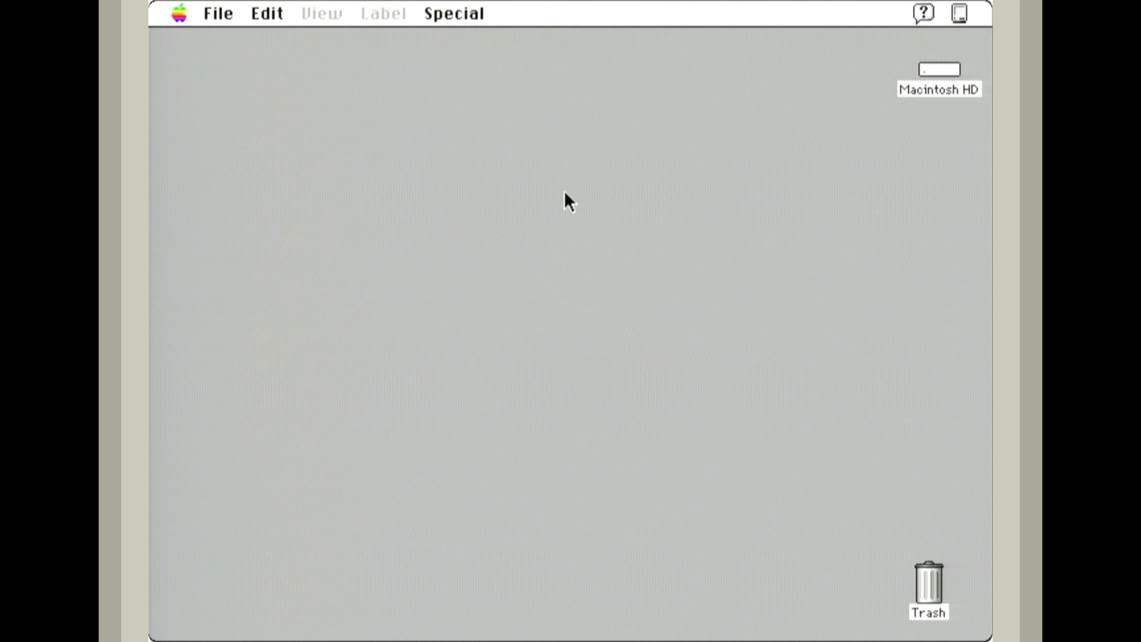
{"action": "mouse_move", "coordinate": [574, 201]}
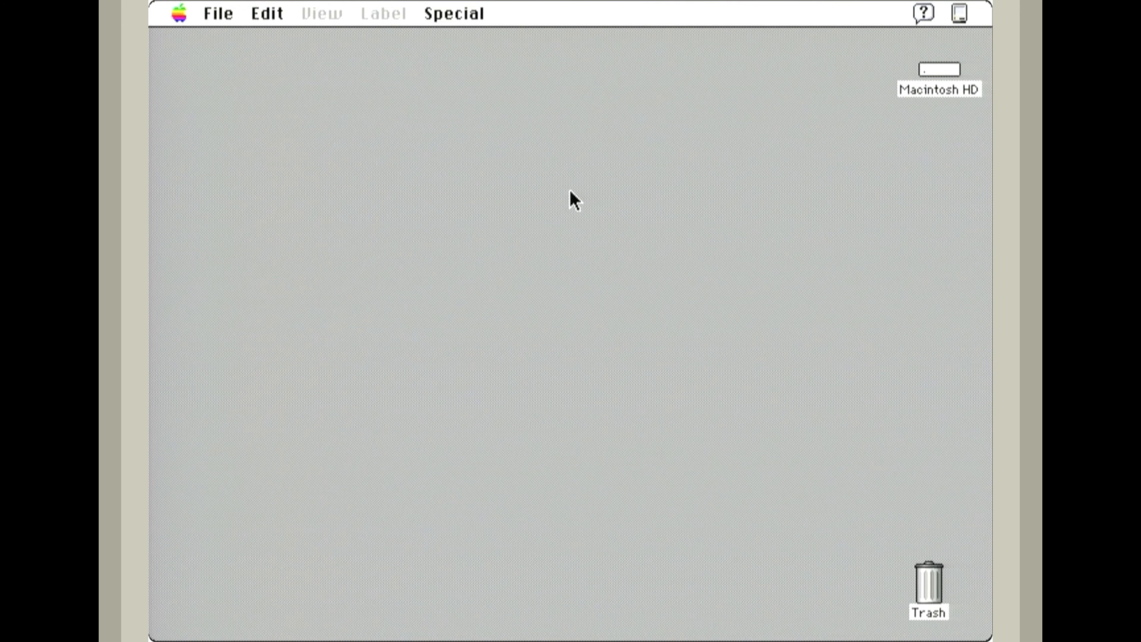
{"action": "mouse_move", "coordinate": [503, 169]}
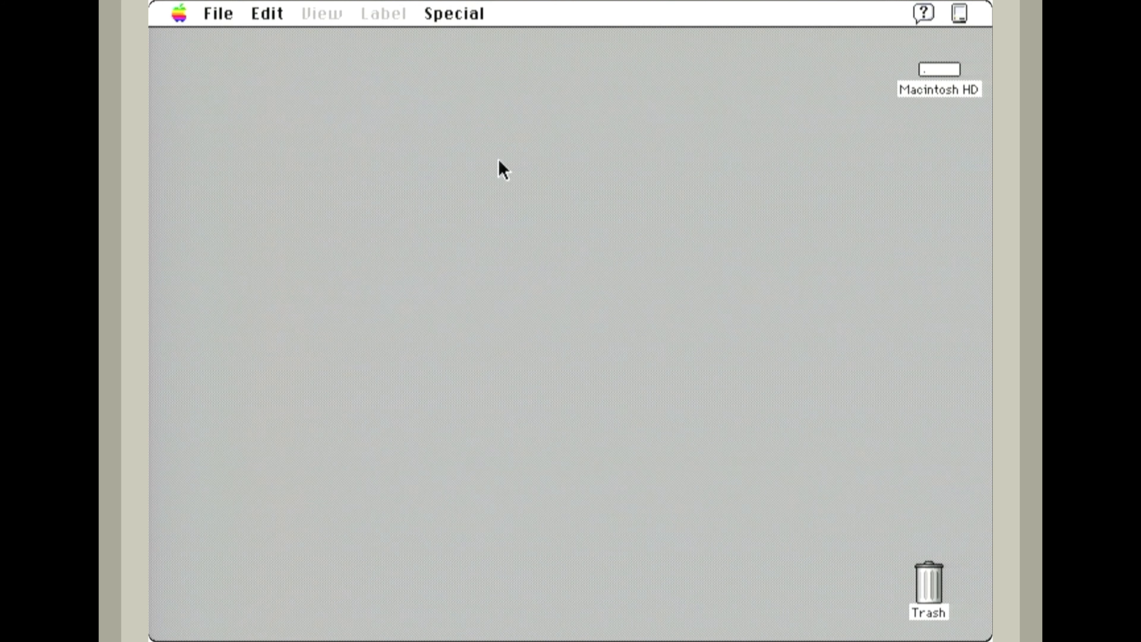
{"action": "left_click", "coordinate": [178, 13]}
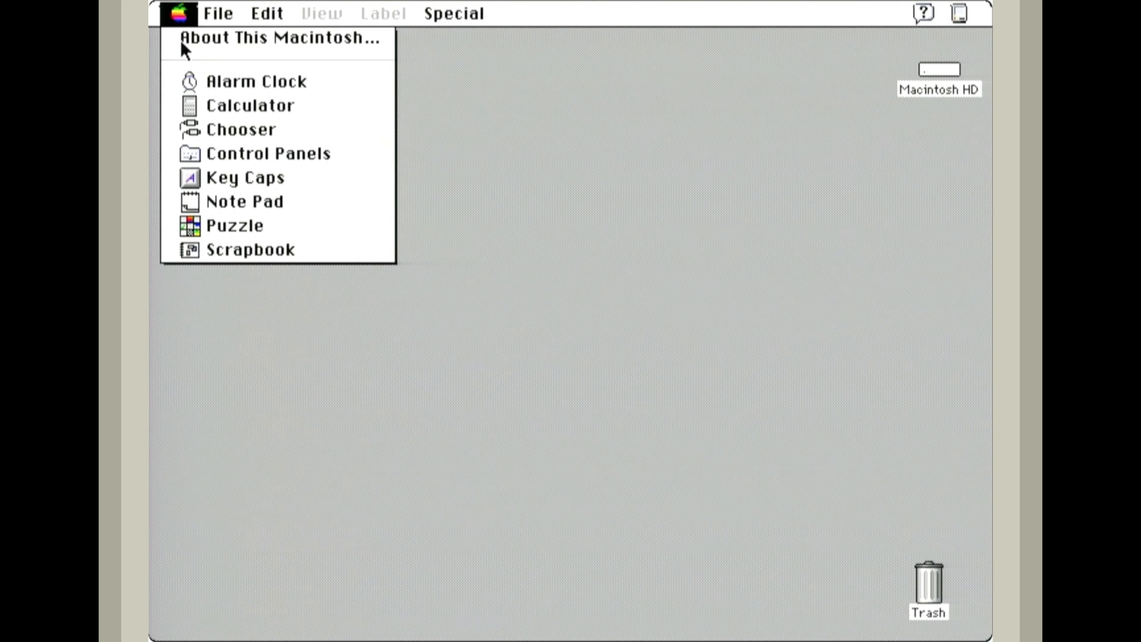
{"action": "left_click", "coordinate": [281, 38]}
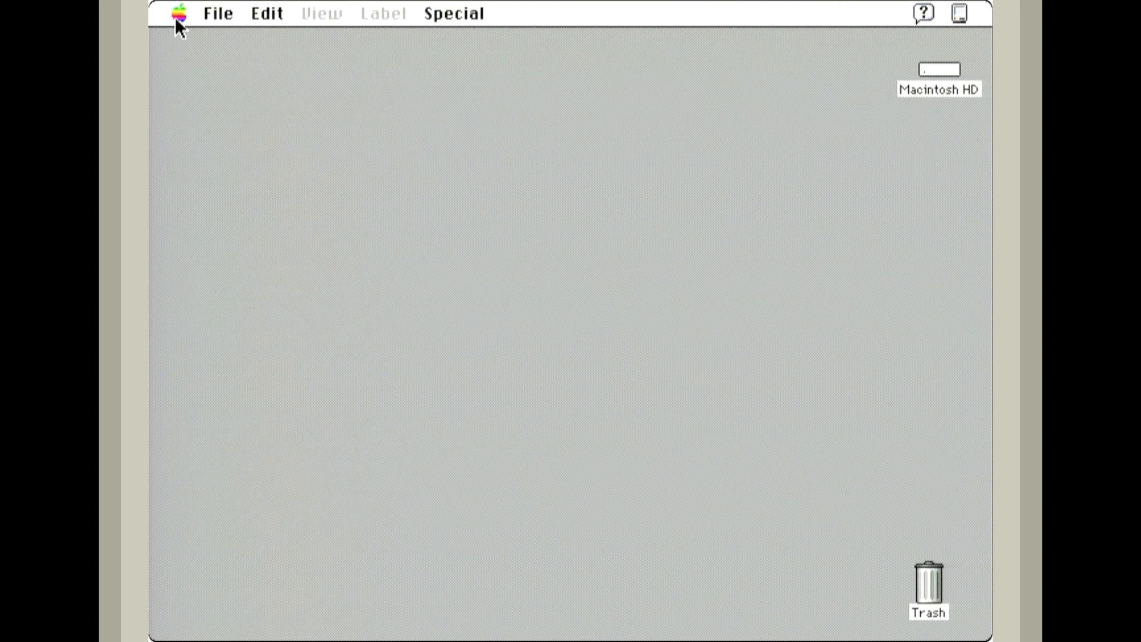
Open Control Panels from the Apple menu and size its window to fit all 16 panels
{"action": "left_click", "coordinate": [177, 13]}
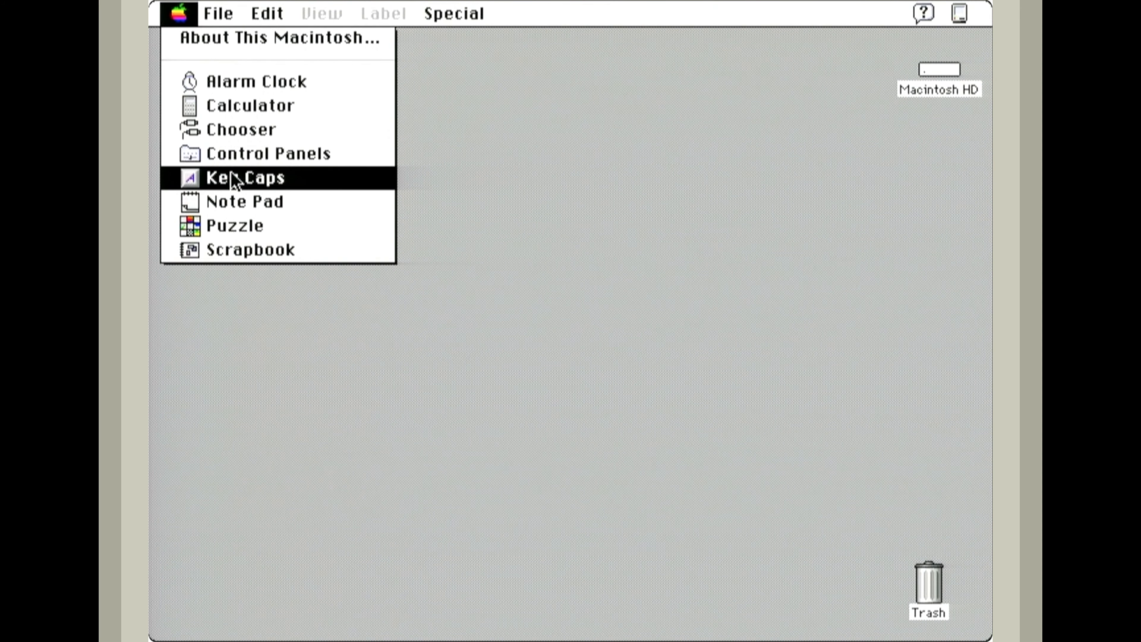
{"action": "left_click", "coordinate": [247, 177]}
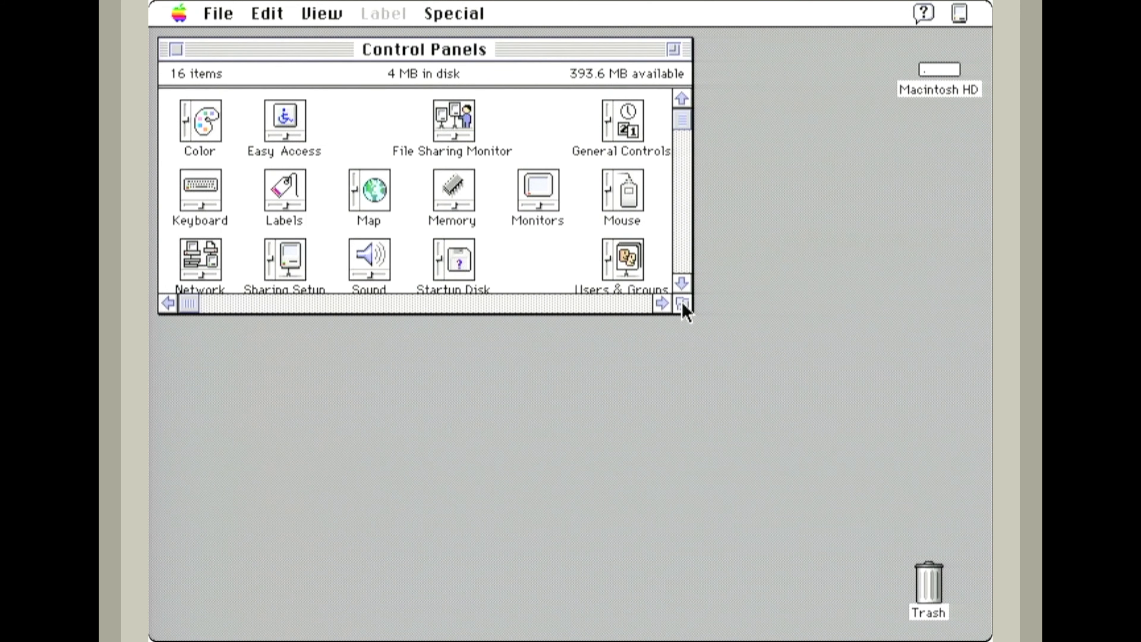
{"action": "left_click_drag", "start_coordinate": [683, 304], "coordinate": [773, 490]}
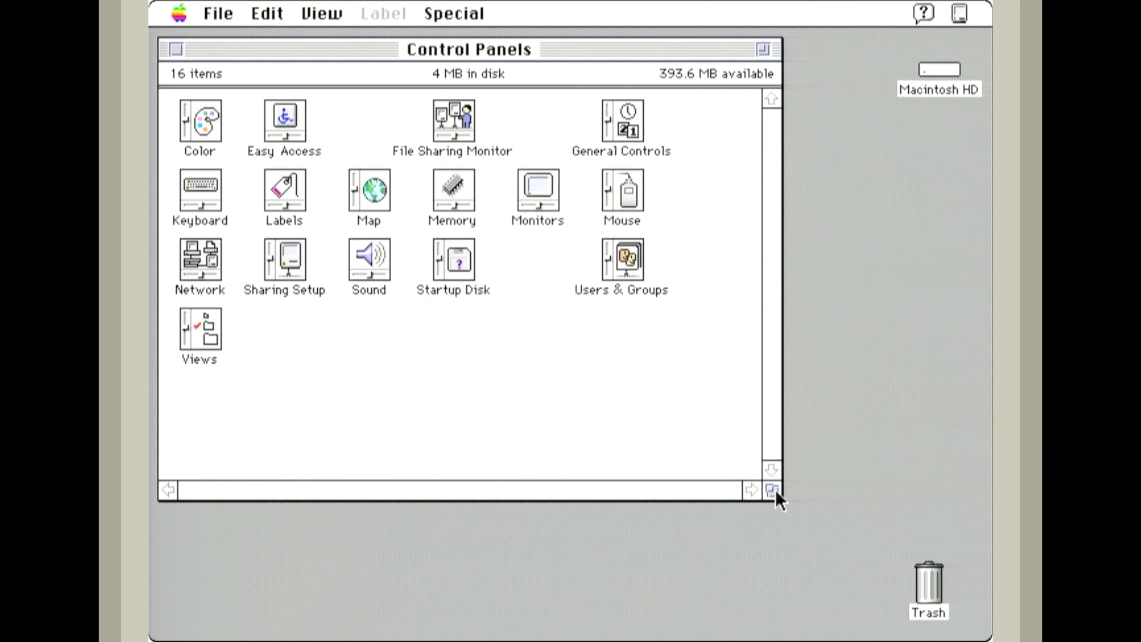
{"action": "left_click_drag", "start_coordinate": [773, 490], "coordinate": [733, 428]}
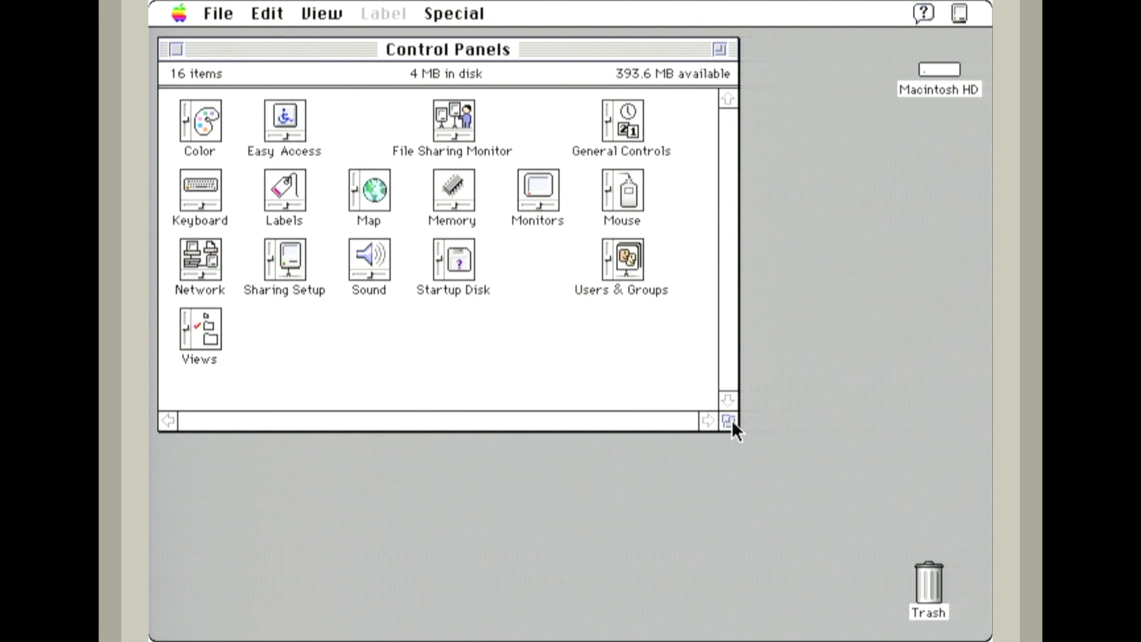
{"action": "mouse_move", "coordinate": [544, 202]}
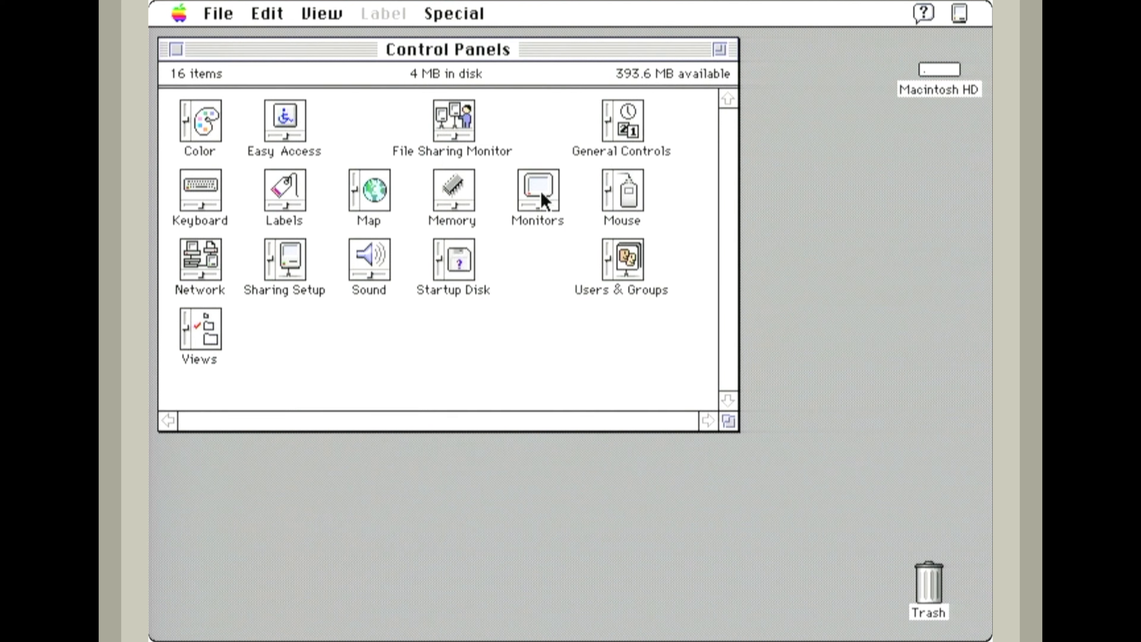
In Monitors, switch colors from 256 to Thousands and close the panel
{"action": "double_click", "coordinate": [538, 192]}
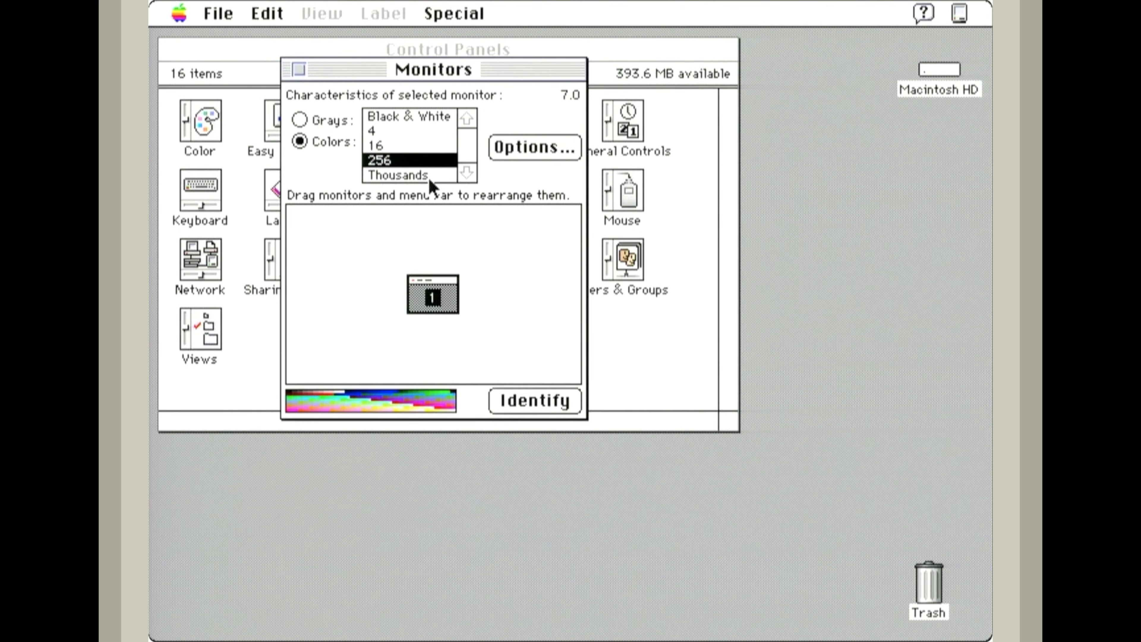
{"action": "left_click", "coordinate": [396, 174]}
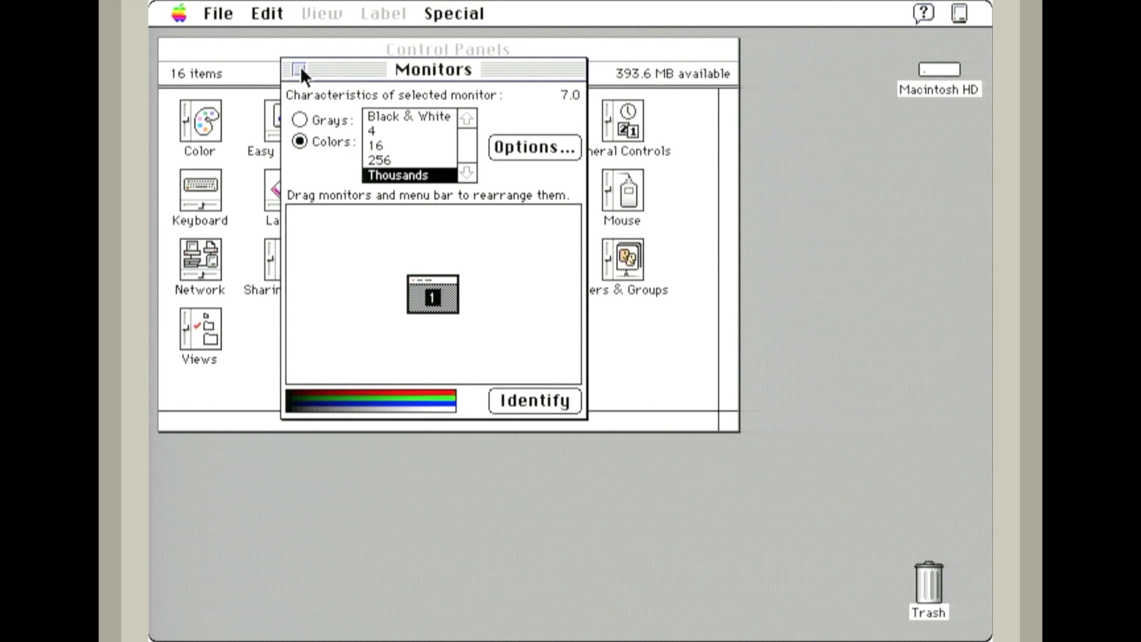
{"action": "left_click", "coordinate": [296, 69]}
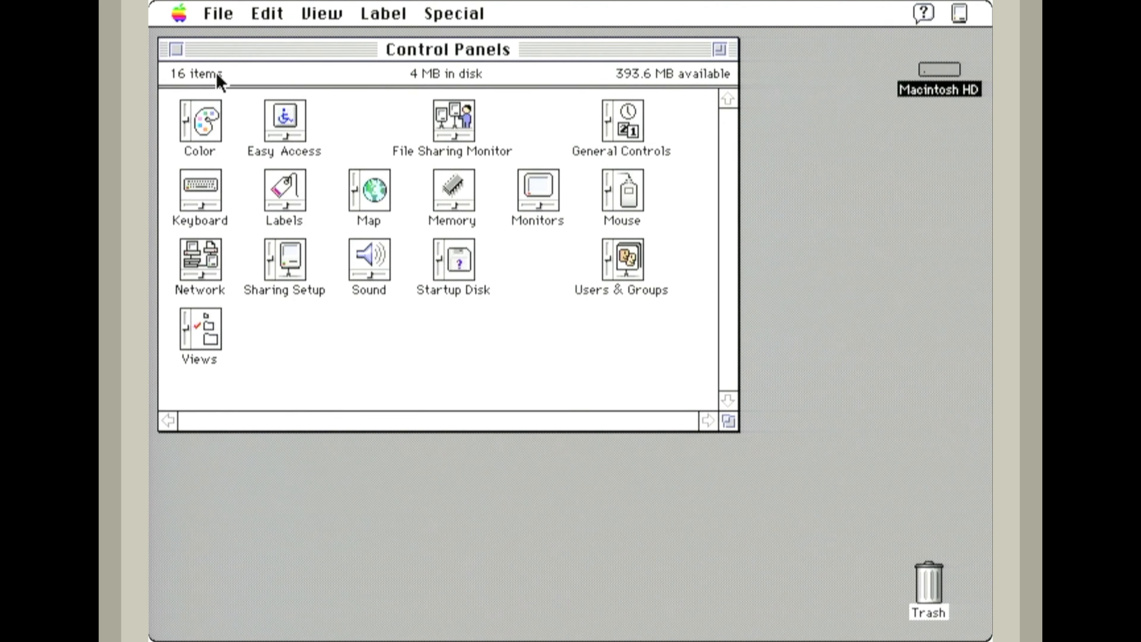
Close Control Panels, open Macintosh HD, and select TeachText then Read Me
{"action": "left_click", "coordinate": [175, 49]}
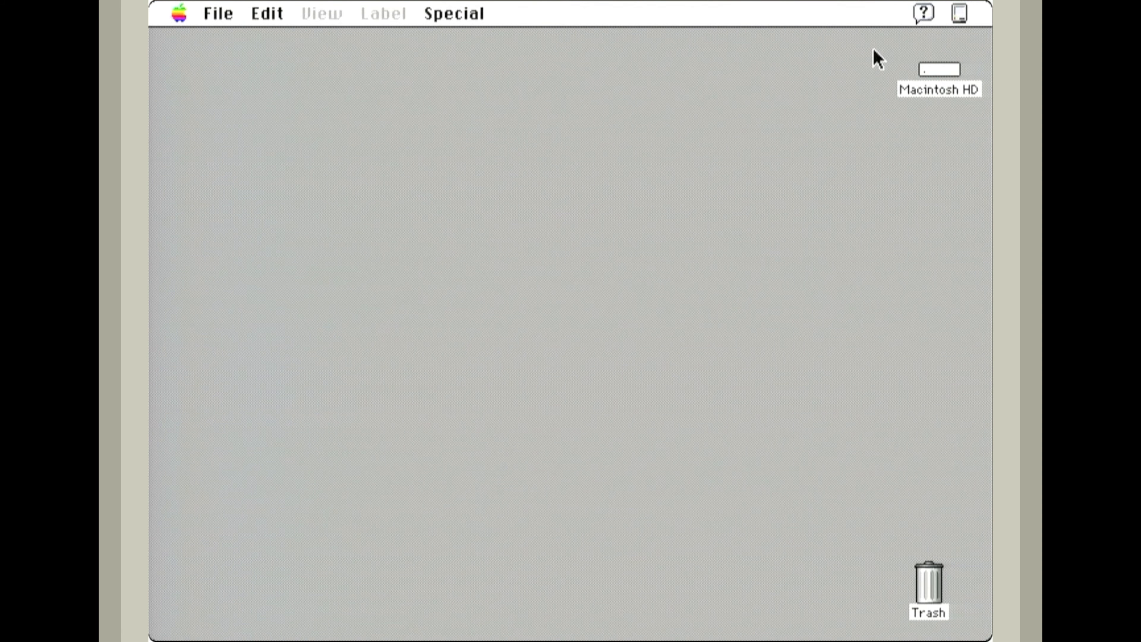
{"action": "double_click", "coordinate": [939, 69]}
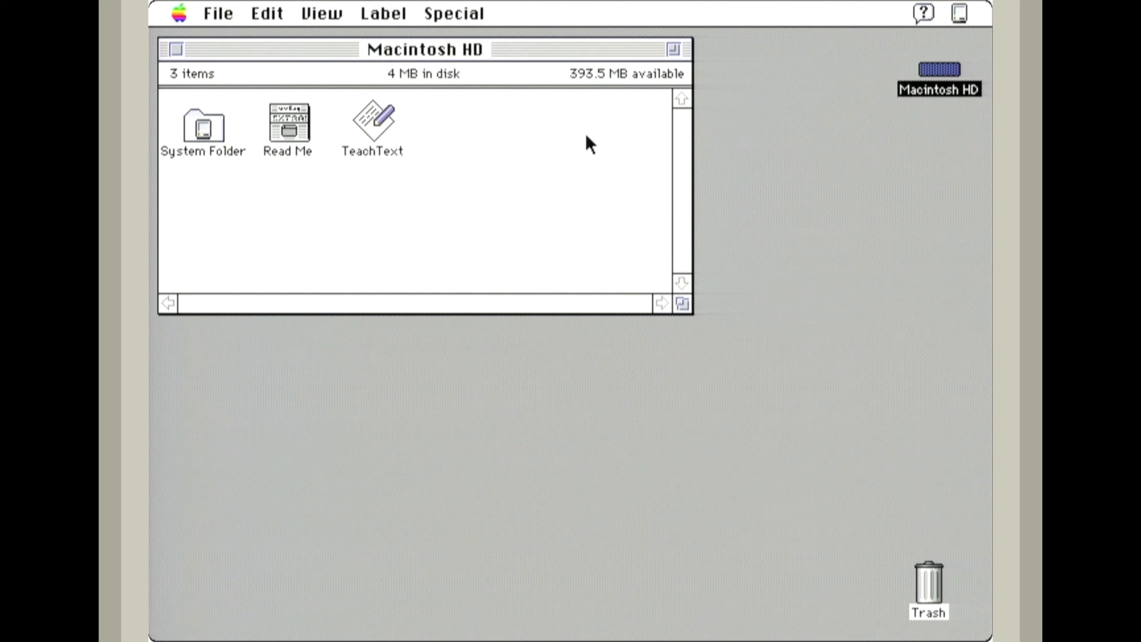
{"action": "left_click", "coordinate": [372, 124]}
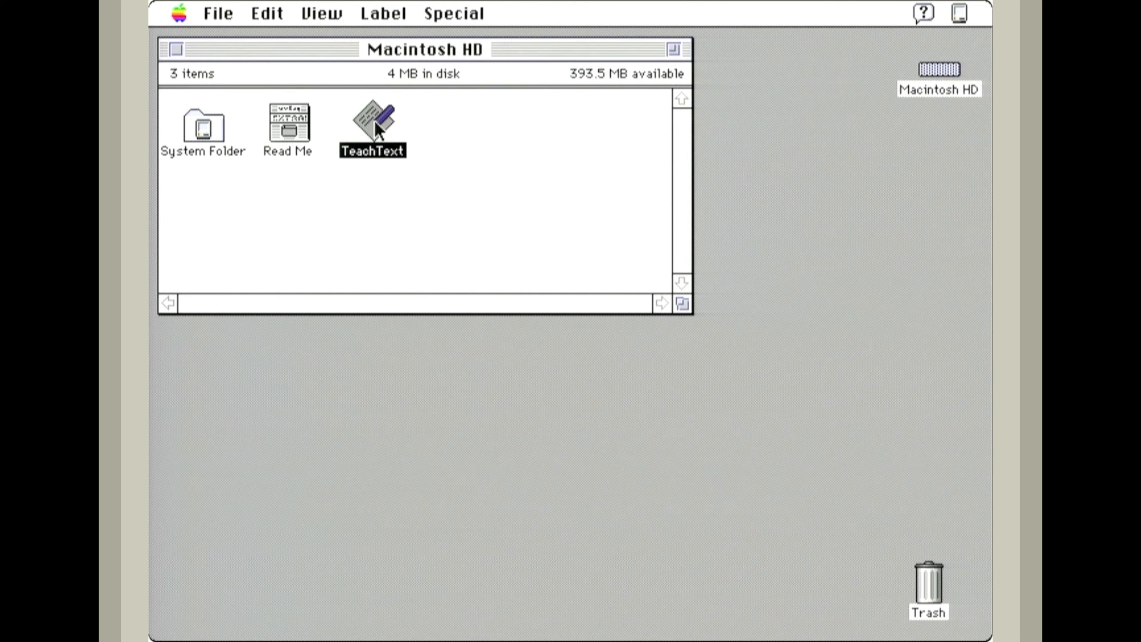
{"action": "left_click", "coordinate": [287, 123]}
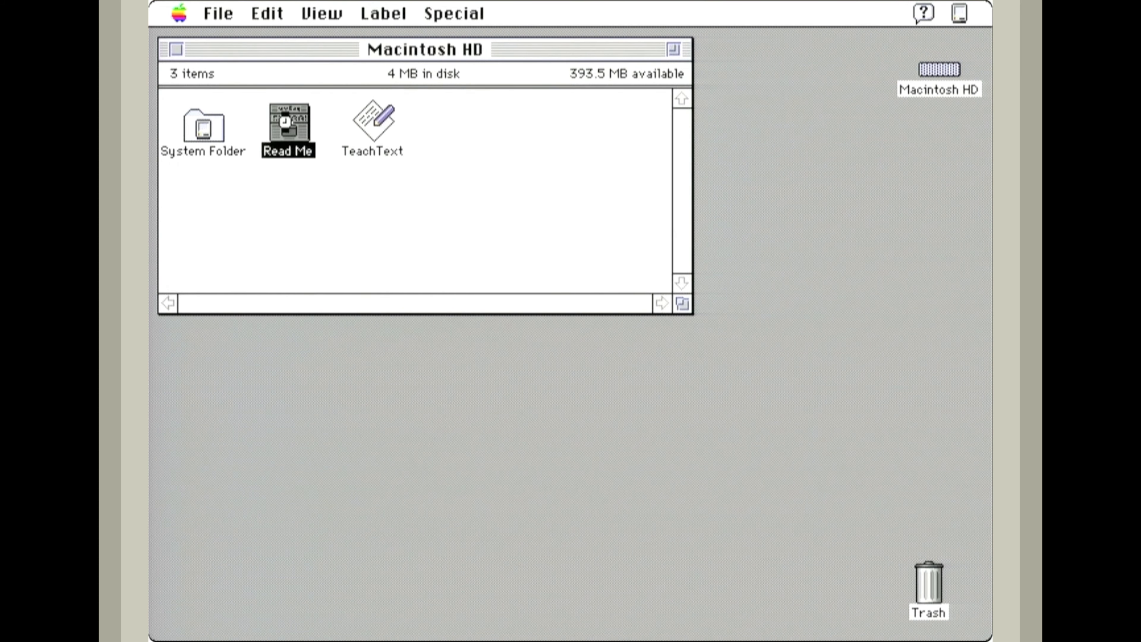
Open the Read Me document in TeachText to view the 7.0.1 release notes
{"action": "double_click", "coordinate": [288, 123]}
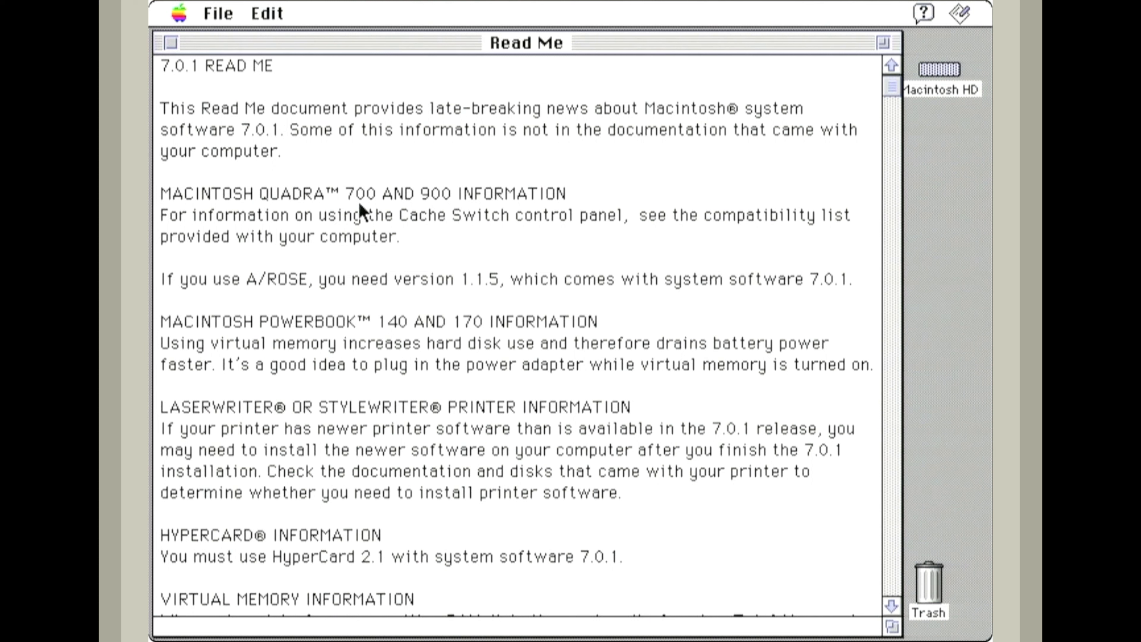
{"action": "mouse_move", "coordinate": [397, 218]}
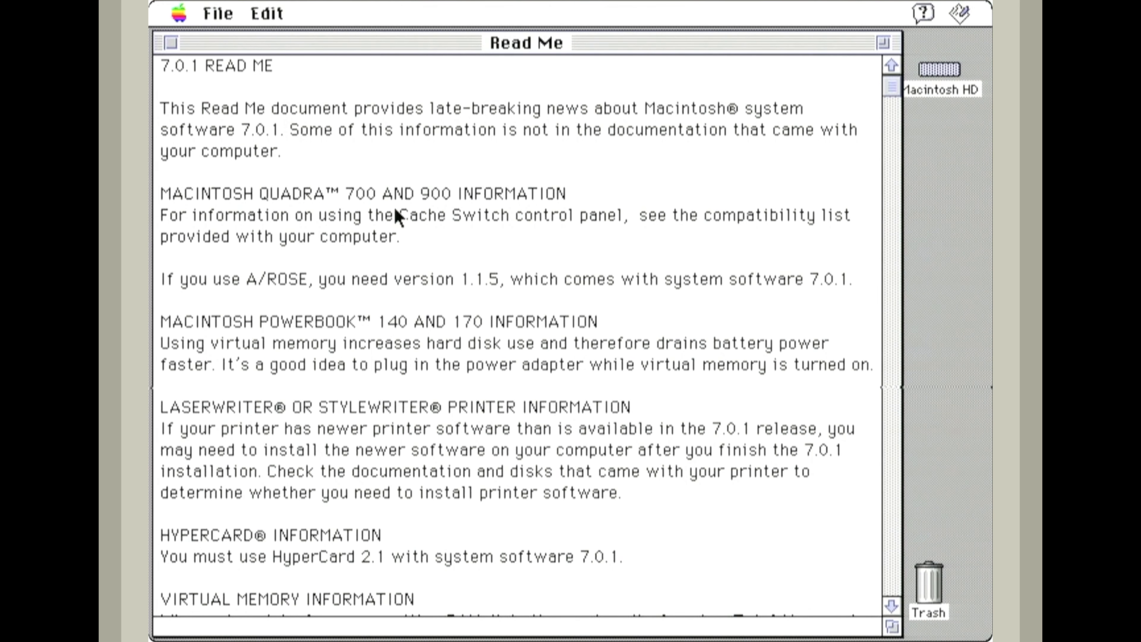
{"action": "mouse_move", "coordinate": [406, 218]}
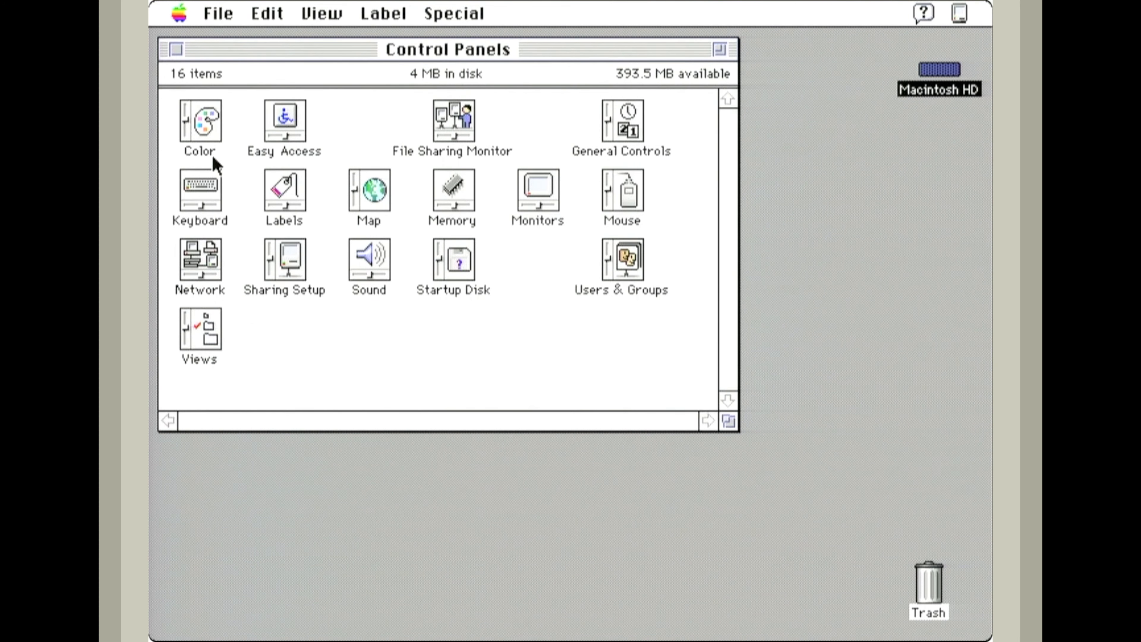
{"action": "mouse_move", "coordinate": [357, 135]}
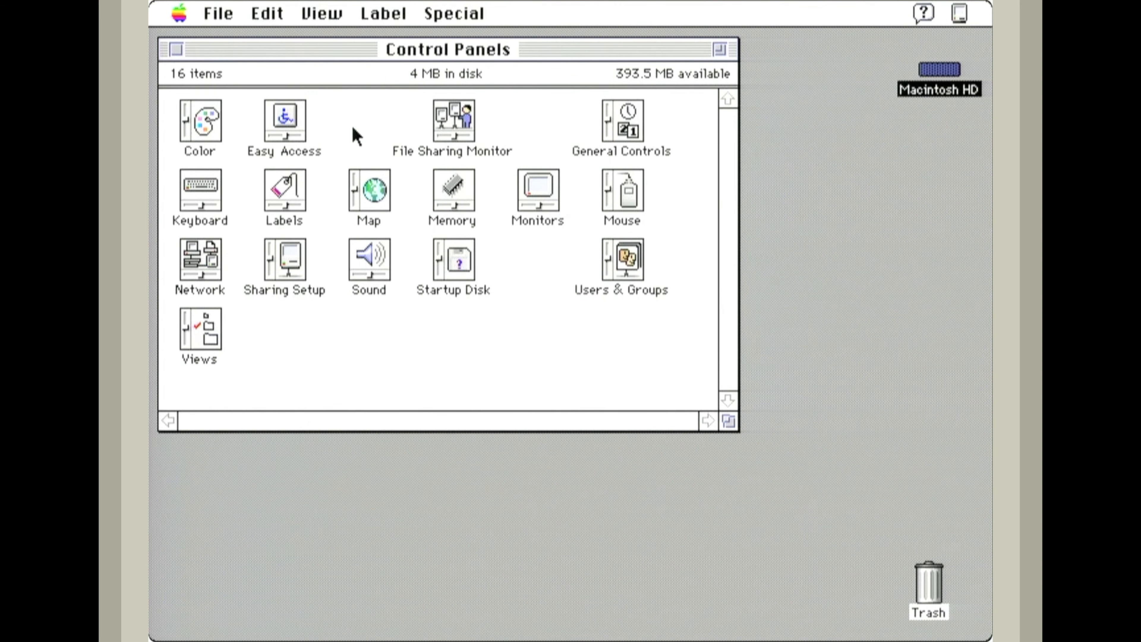
Turn 32-Bit Addressing on in the Memory control panel
{"action": "double_click", "coordinate": [453, 191]}
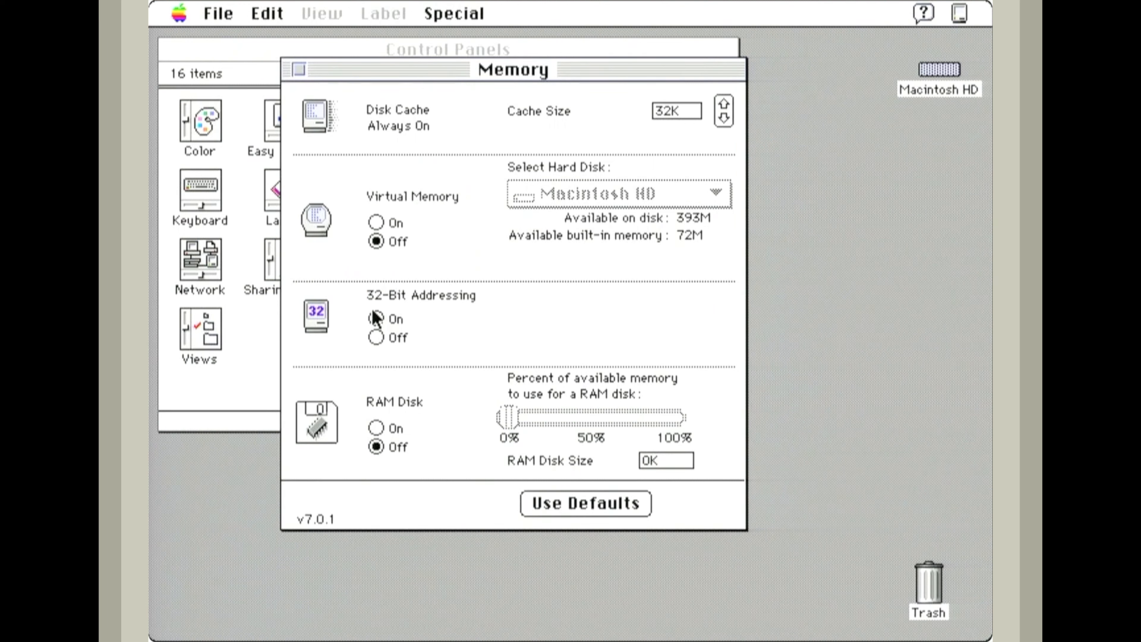
{"action": "left_click", "coordinate": [376, 319]}
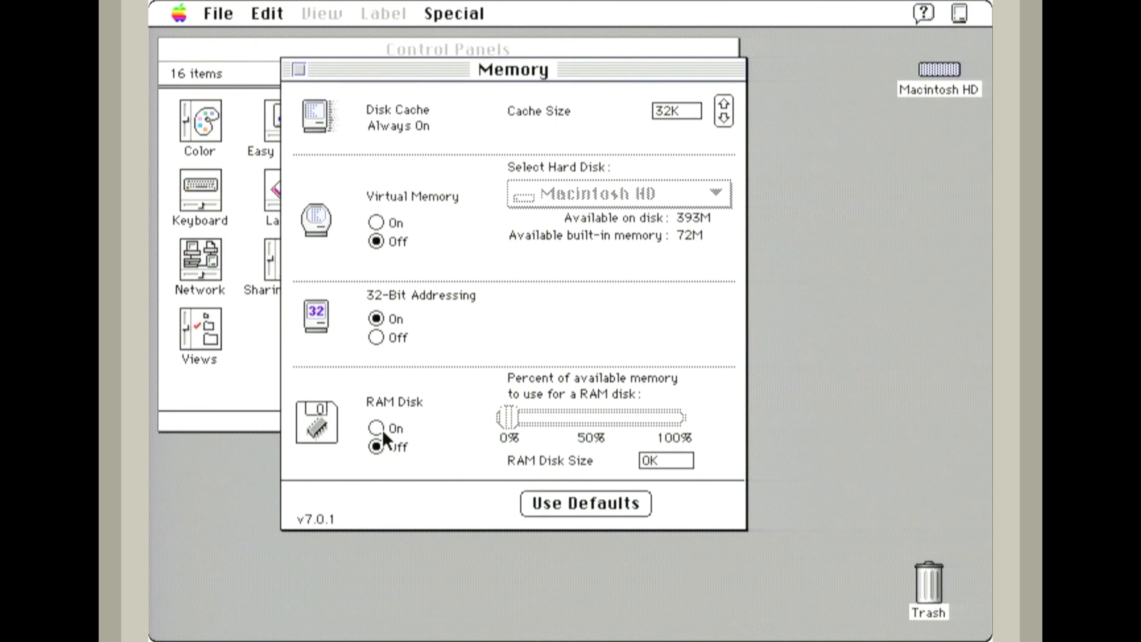
Try a RAM disk around 12096K, revert it to off, and close Memory
{"action": "left_click", "coordinate": [376, 428]}
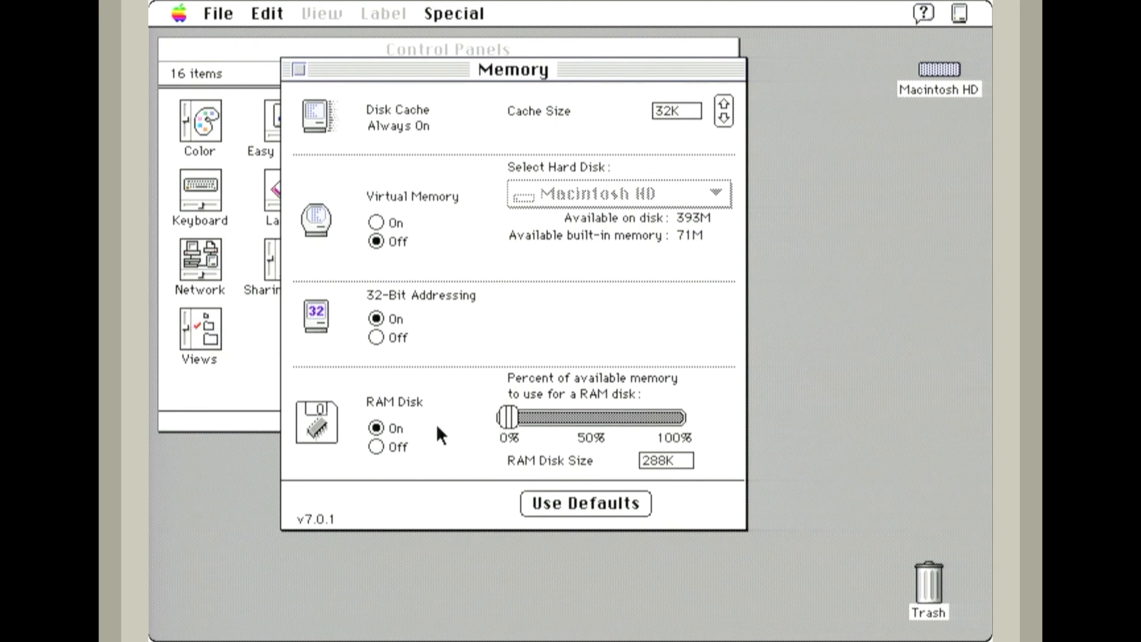
{"action": "left_click_drag", "start_coordinate": [507, 417], "coordinate": [573, 417]}
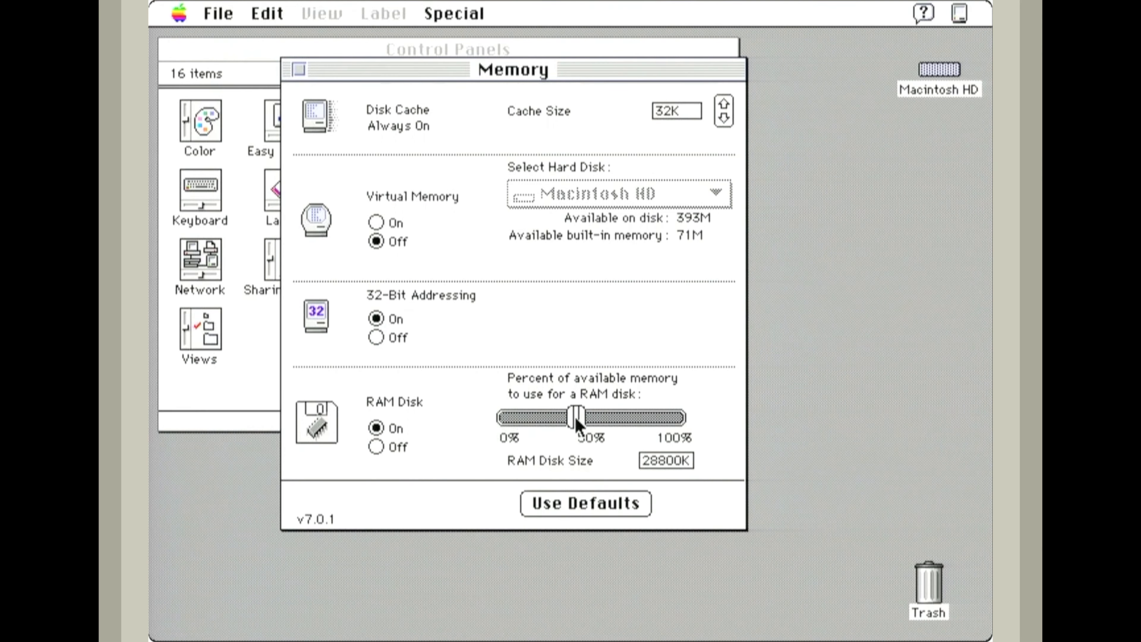
{"action": "left_click_drag", "start_coordinate": [572, 417], "coordinate": [535, 418]}
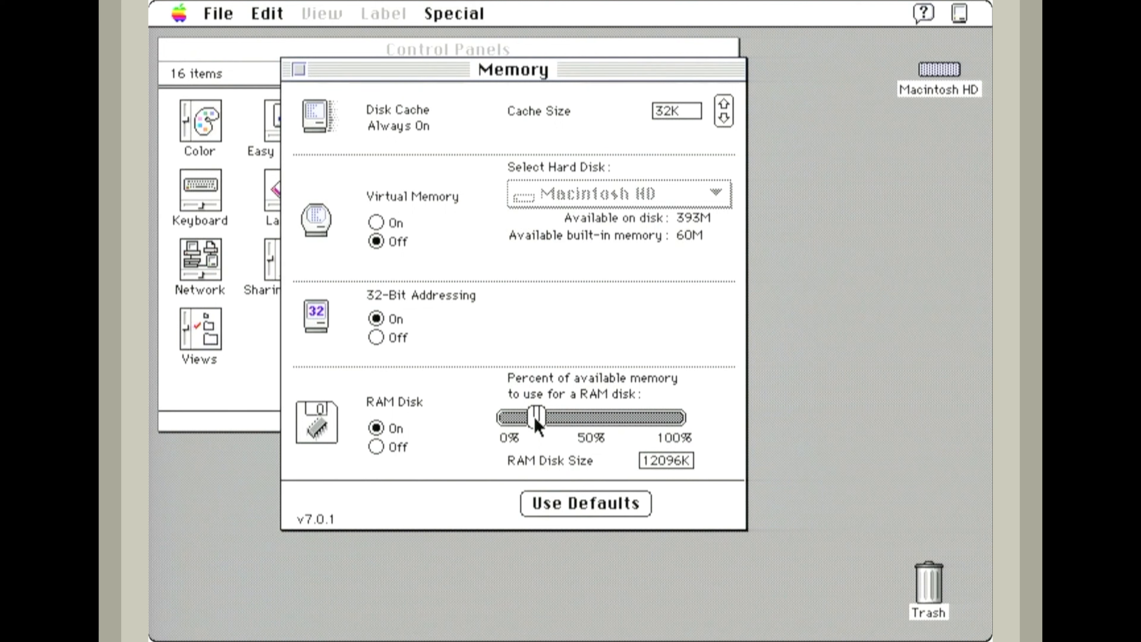
{"action": "left_click", "coordinate": [376, 447]}
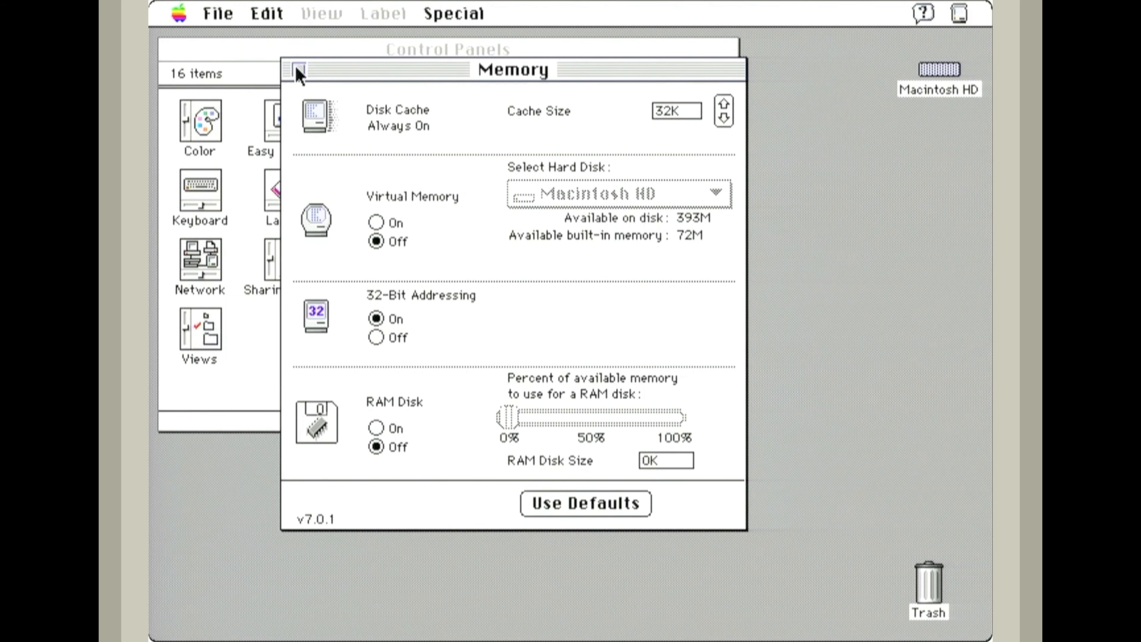
{"action": "left_click", "coordinate": [297, 70]}
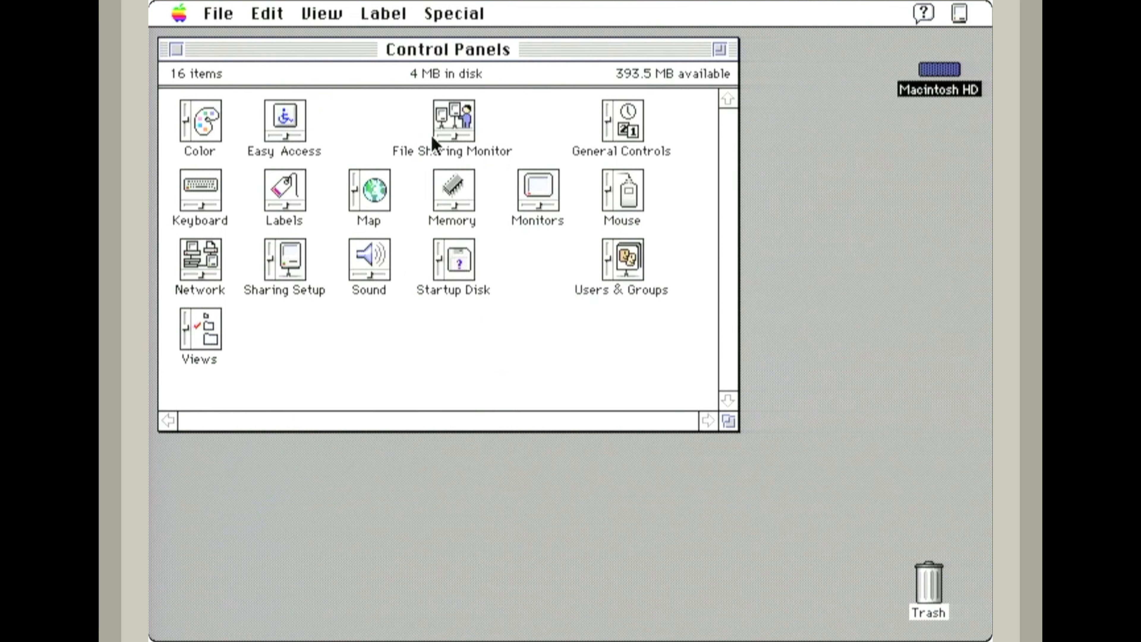
{"action": "mouse_move", "coordinate": [554, 131]}
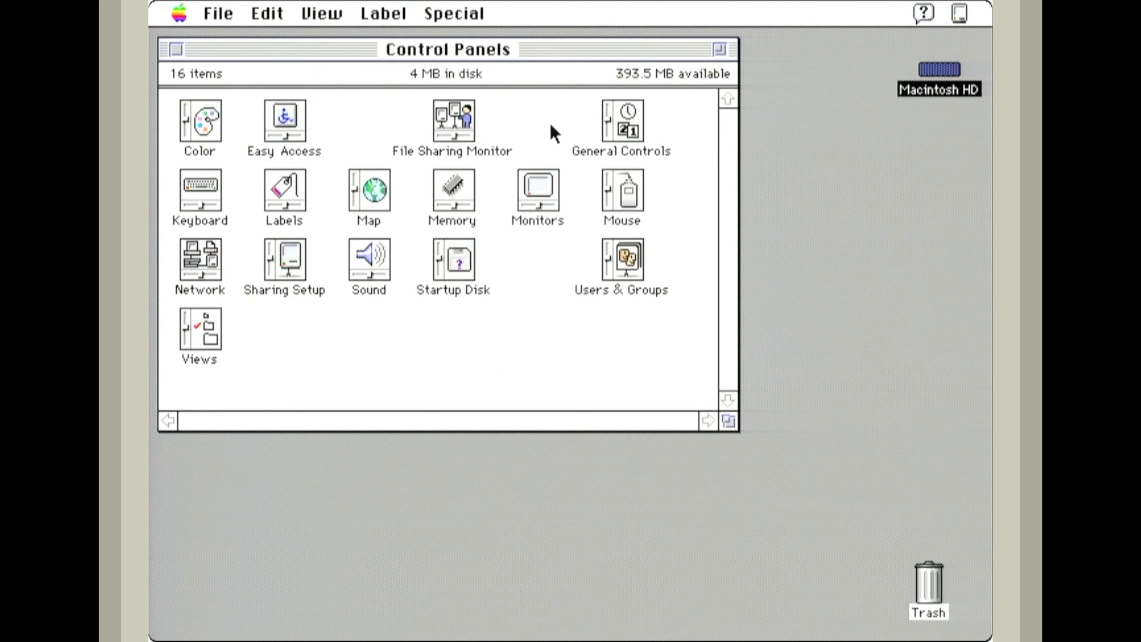
{"action": "mouse_move", "coordinate": [623, 131]}
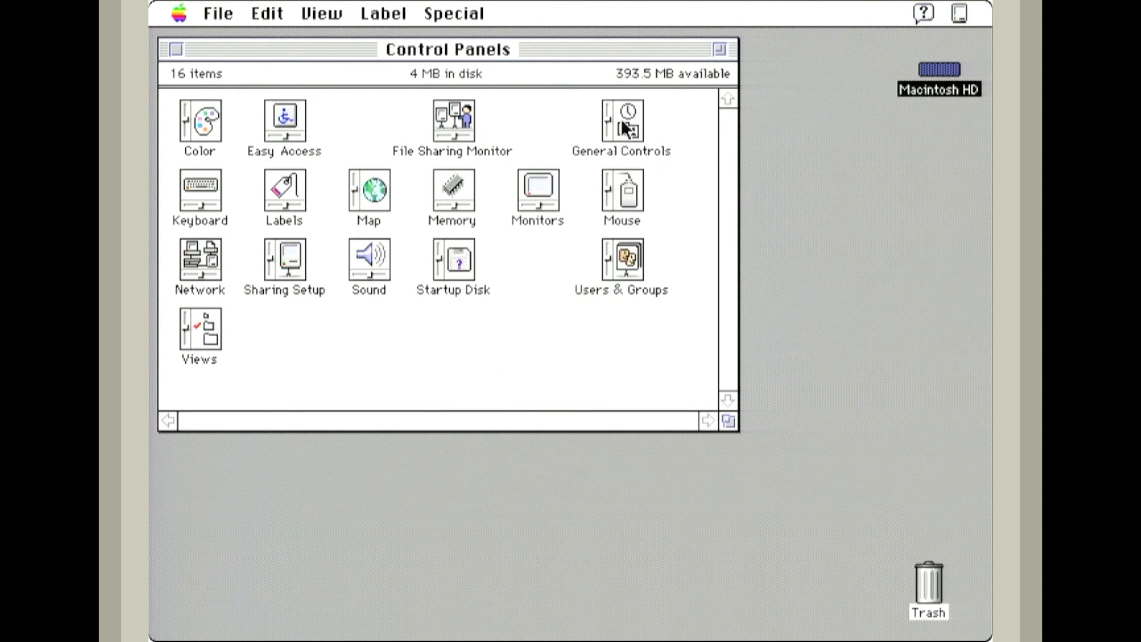
{"action": "double_click", "coordinate": [622, 120]}
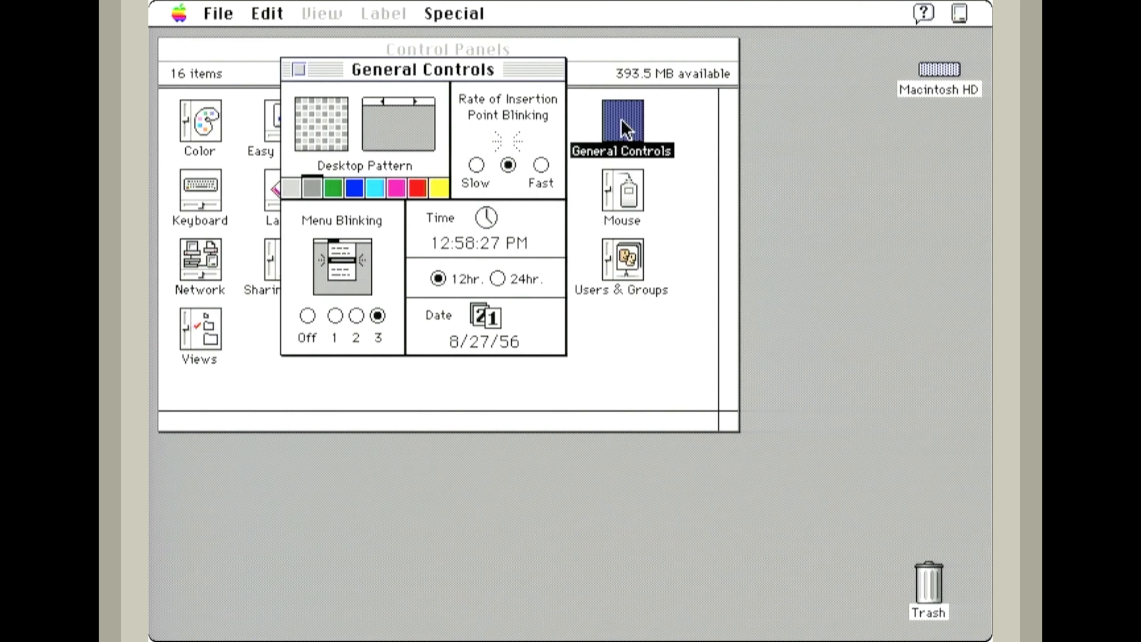
{"action": "mouse_move", "coordinate": [304, 81]}
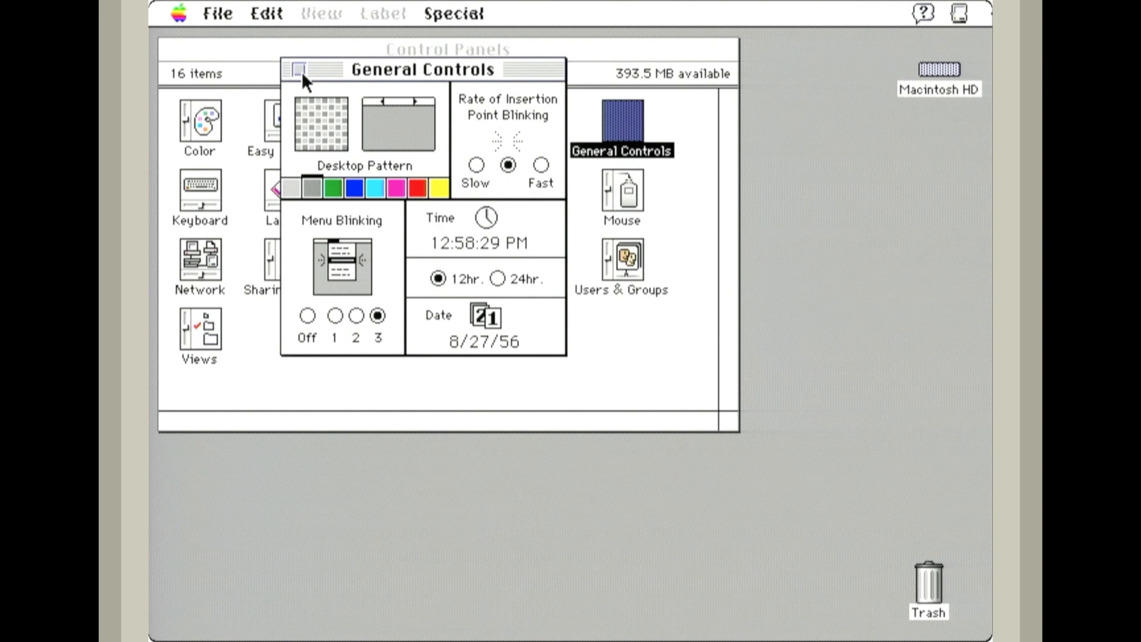
{"action": "left_click", "coordinate": [292, 69]}
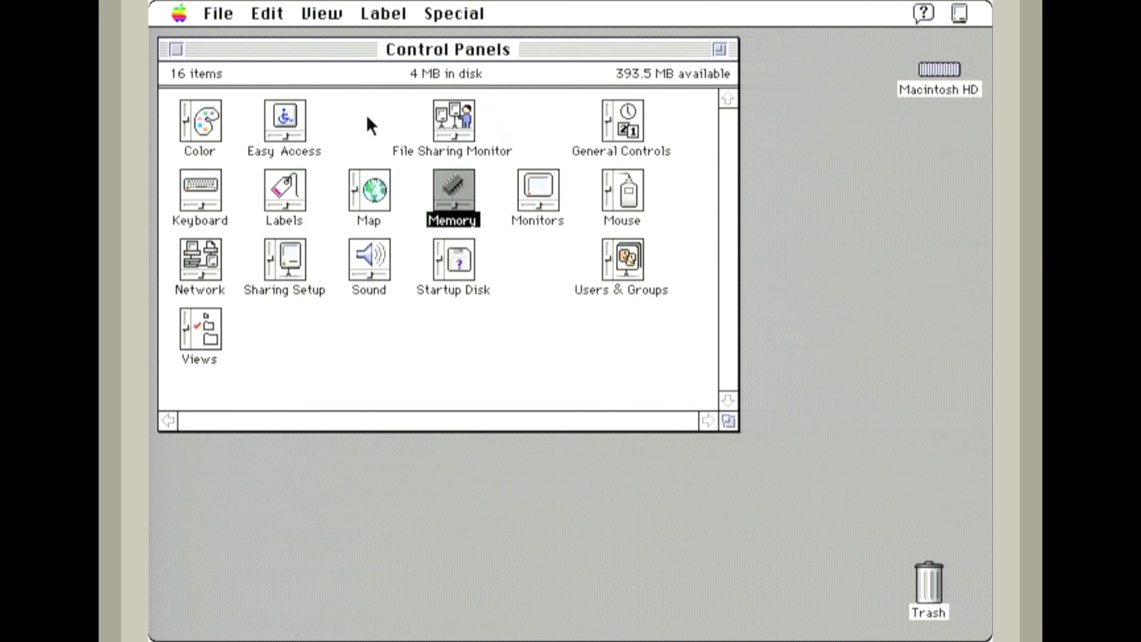